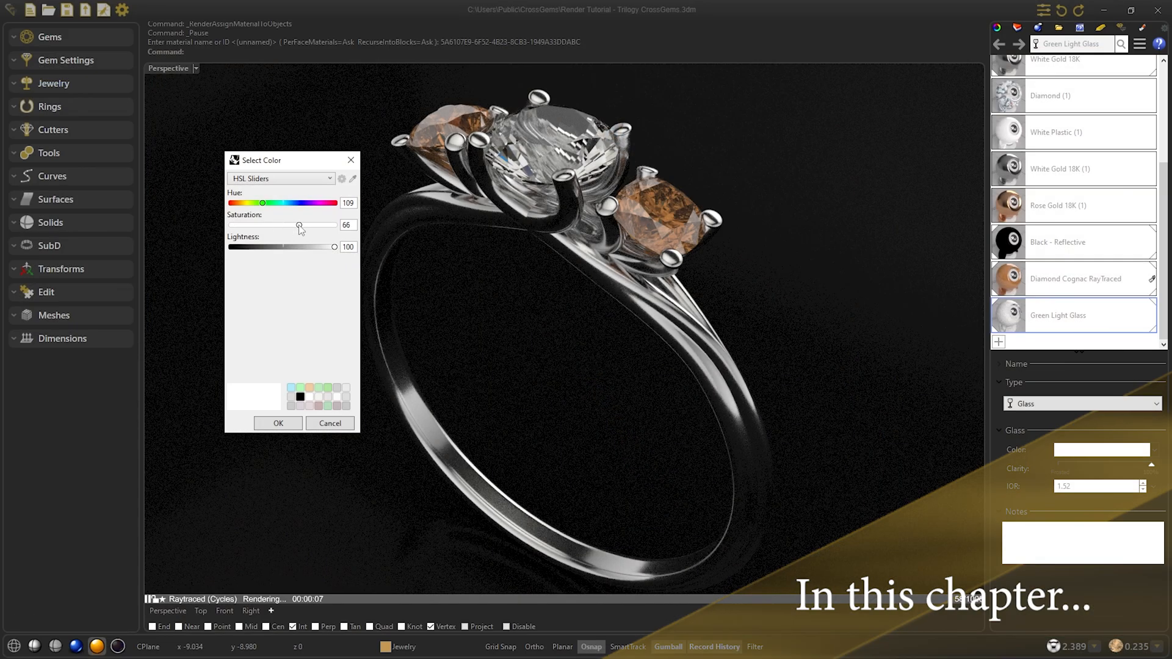
Browse to the CrossGems Tutorial - Render Files folder to fetch the Trilogy ring file.
drag(298, 225, 309, 225)
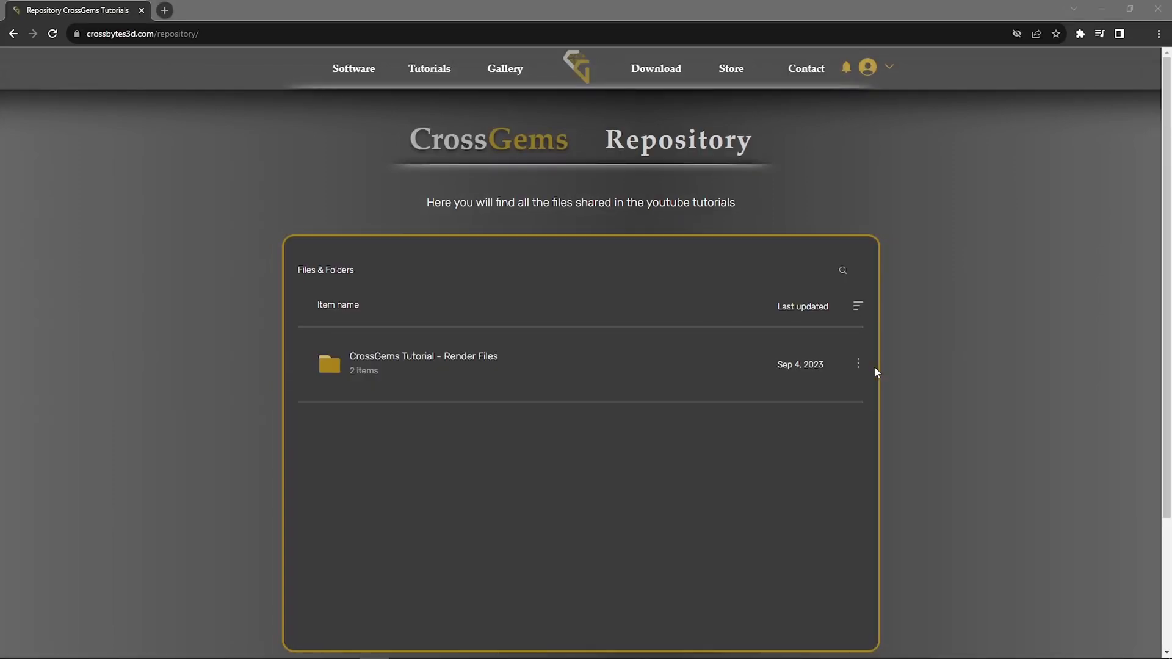
click(859, 364)
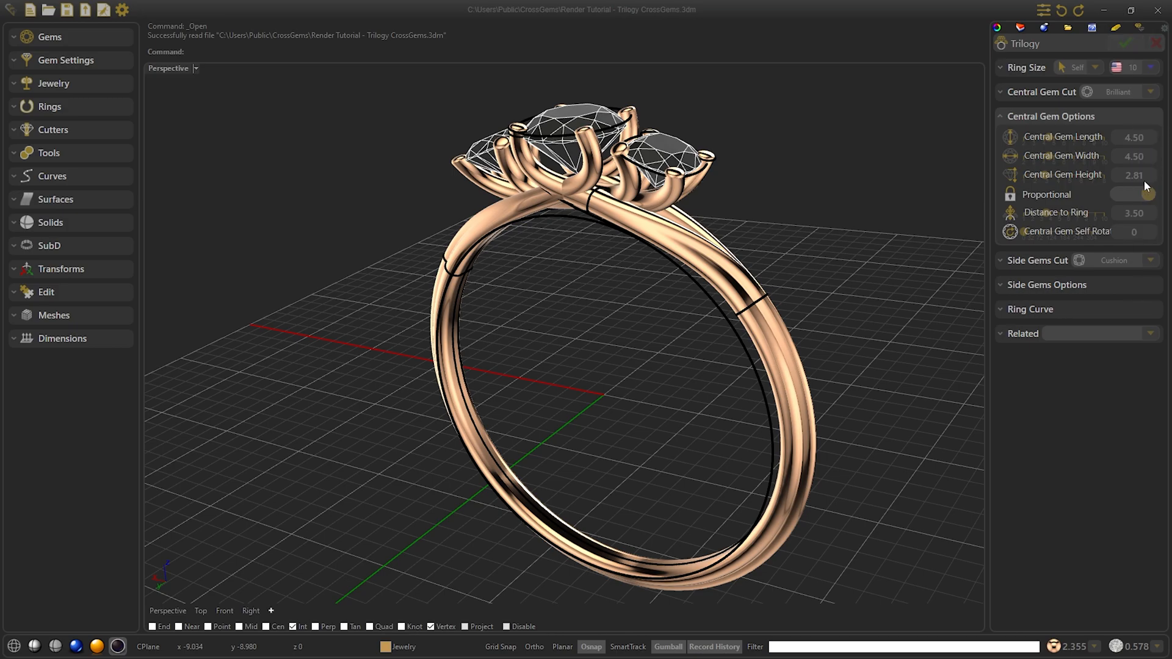
Accept the Trilogy panel as-is so the CrossGems history list appears.
click(1150, 67)
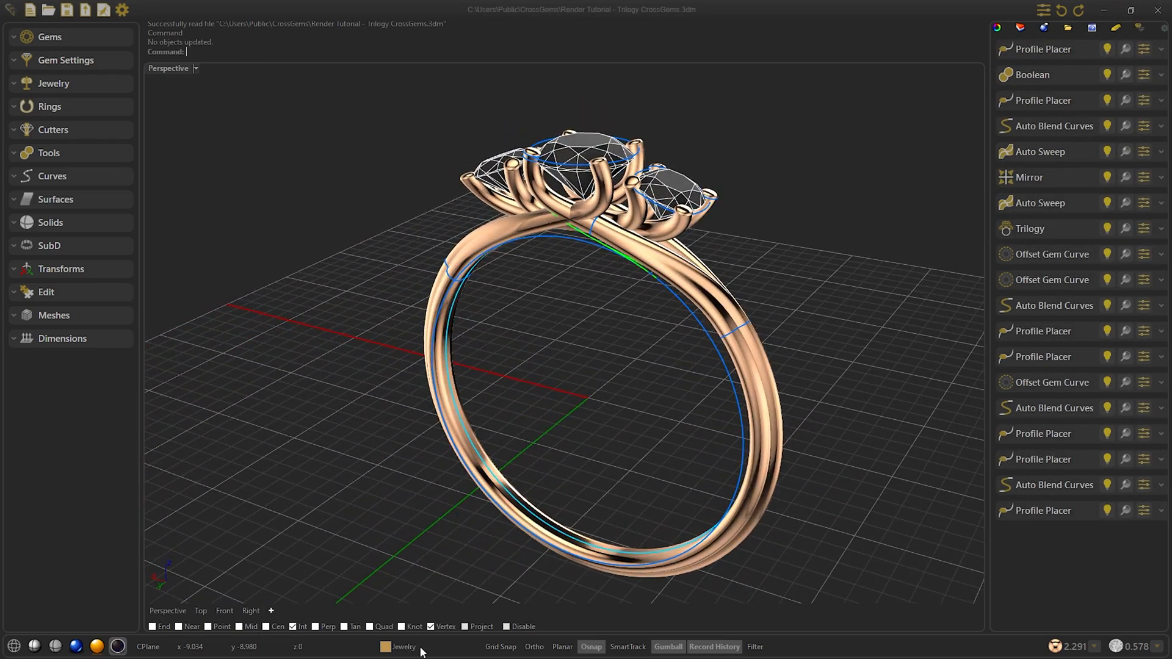
Face the ring in Perspective and select its metal bodies: Boolean, Auto Sweep and Mirror.
click(404, 647)
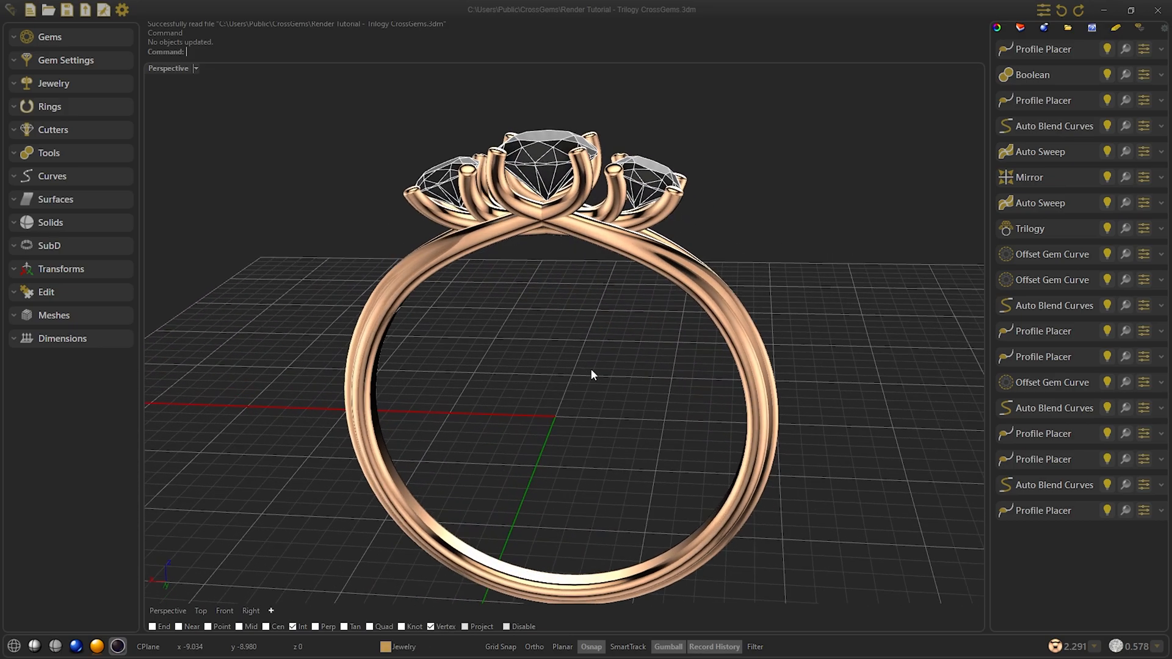
drag(591, 374, 873, 314)
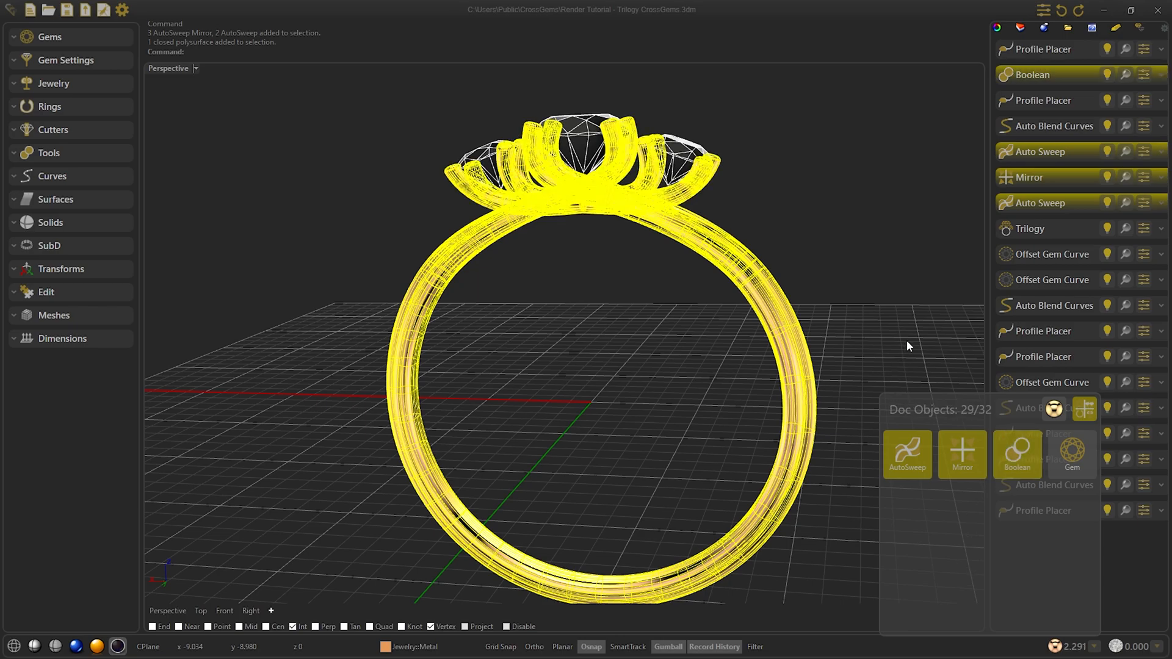
Assign a white Metal swatch from CrossGems Materials to the selected ring parts.
click(45, 292)
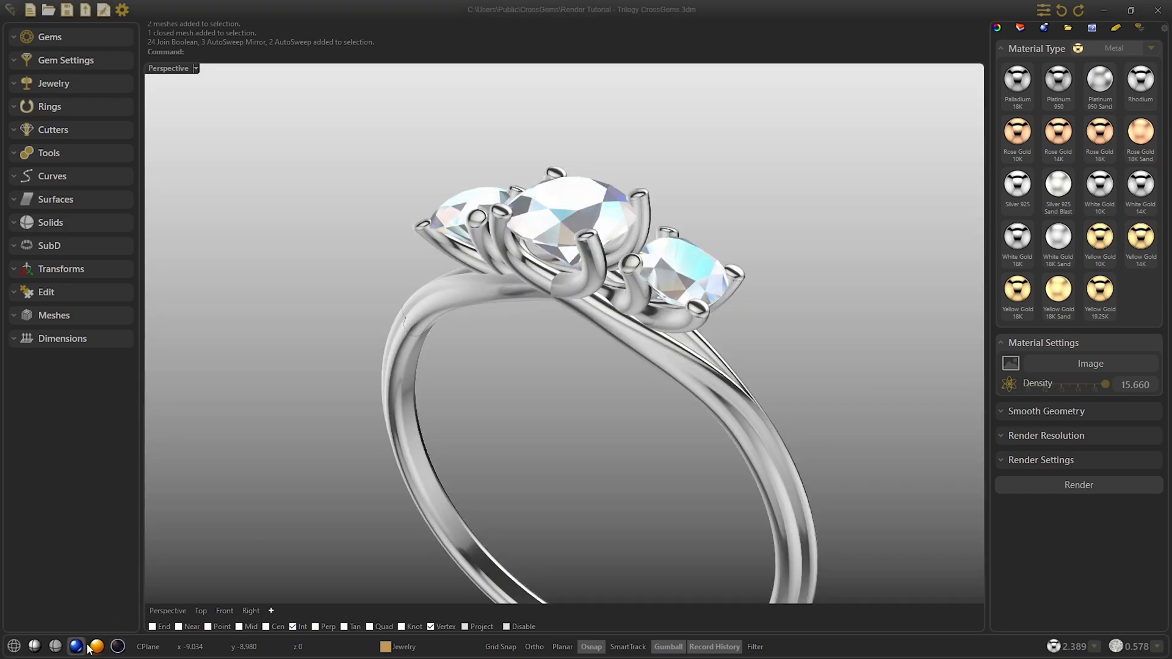
Raytrace the viewport, colour the stones with gem swatches and set a Black - Reflective ground.
click(97, 646)
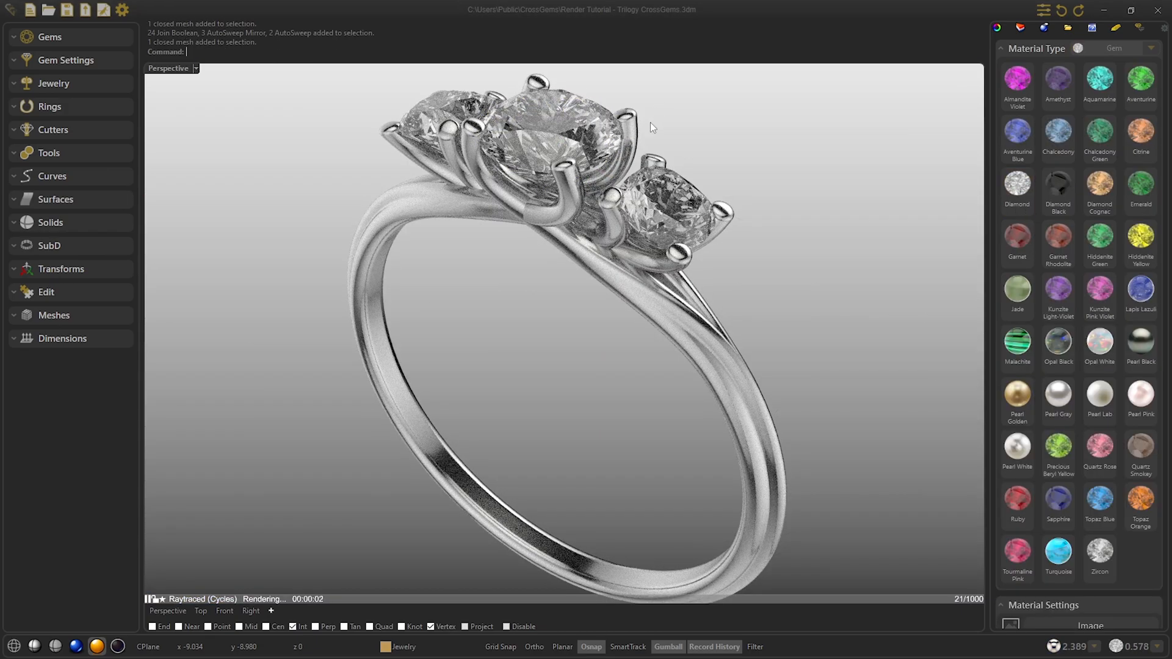
click(554, 135)
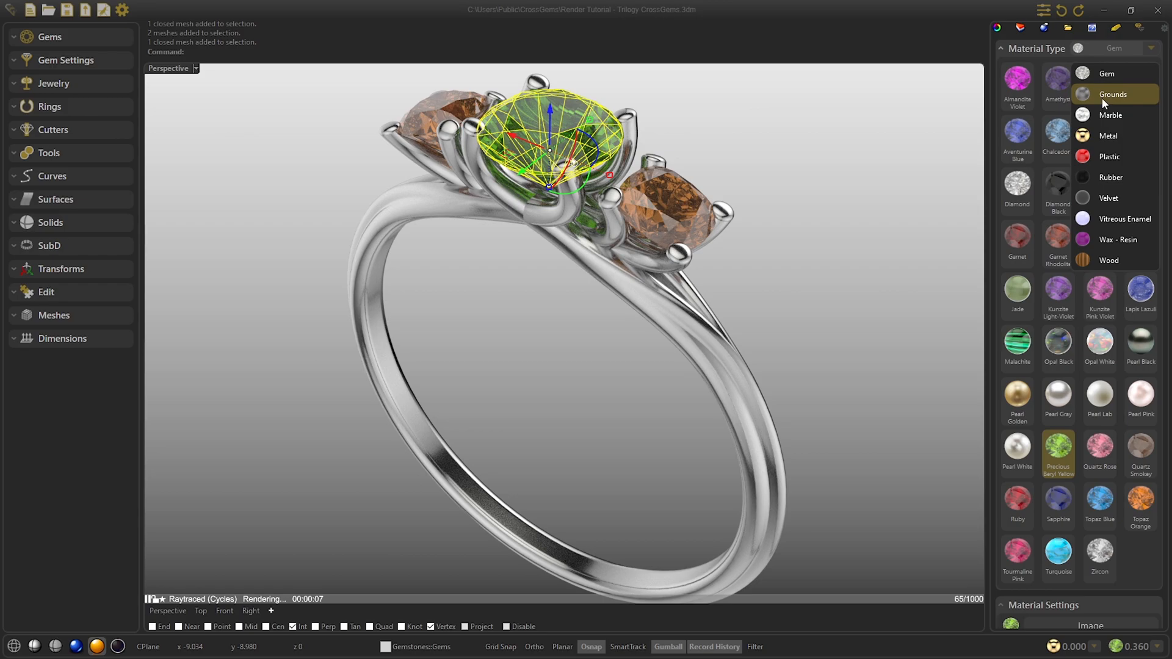
click(1114, 94)
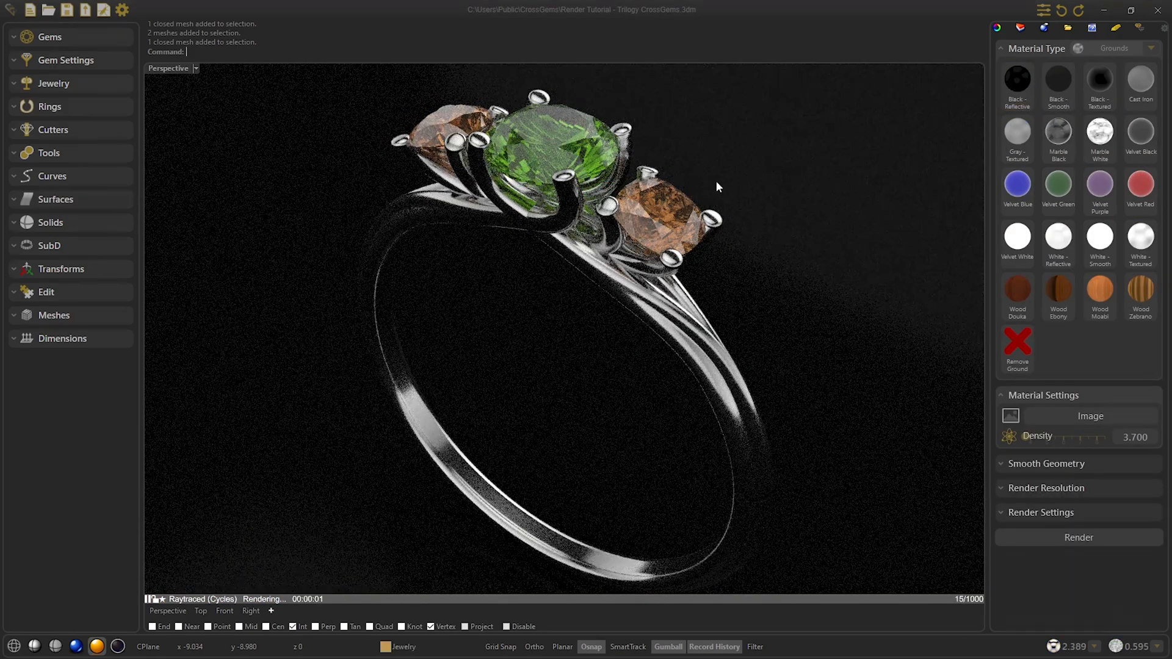
click(1164, 32)
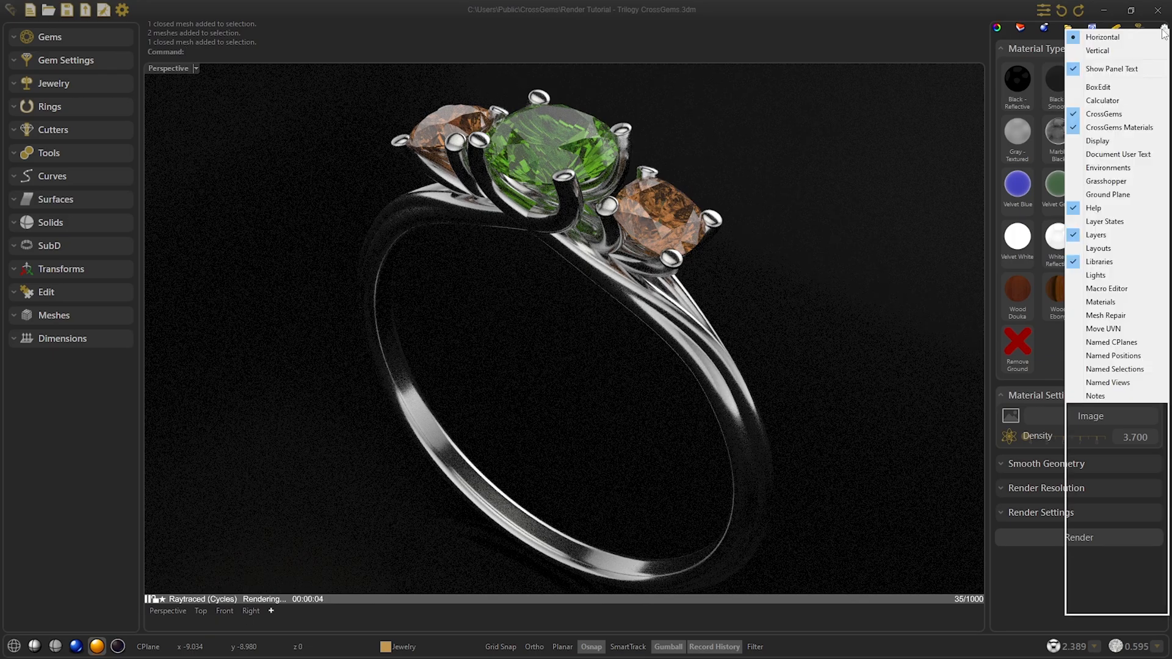
Show Rhino's Materials panel and browse its list down to Precious Beryl and Diamond Cognac.
click(1104, 302)
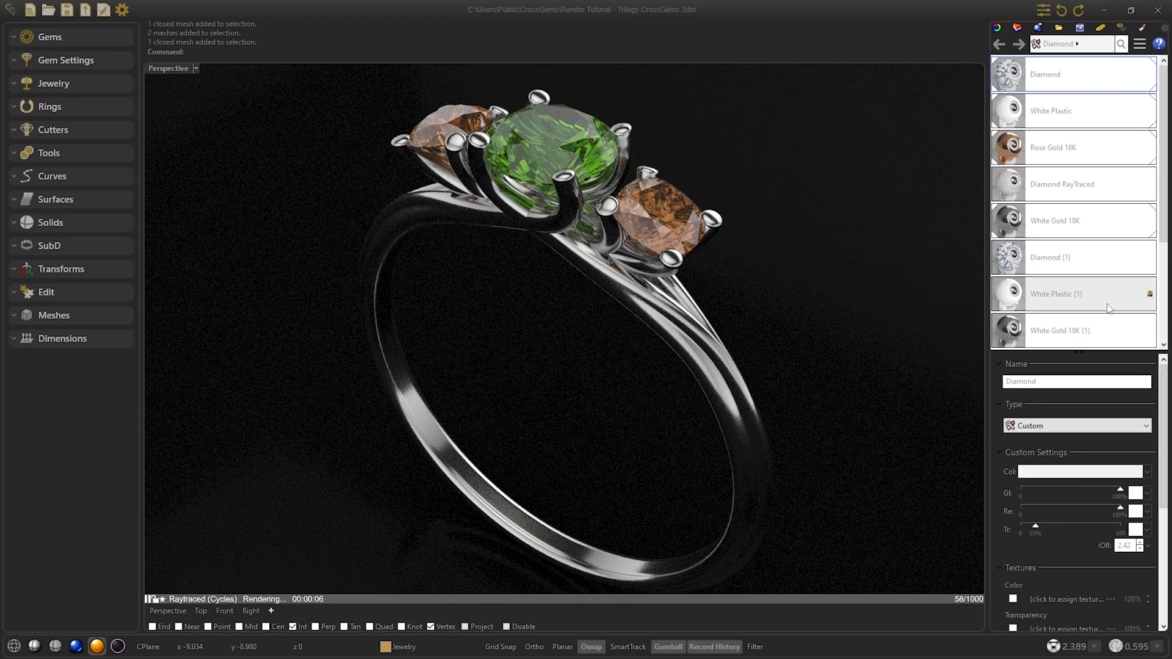
scroll(down, 3)
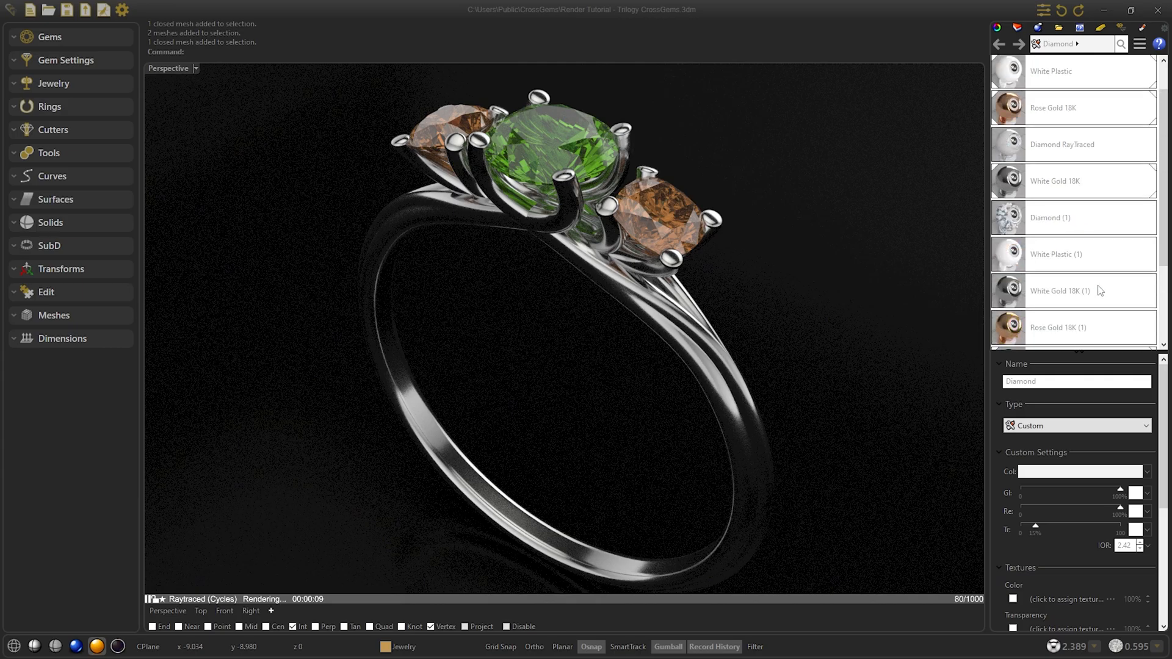
scroll(down, 3)
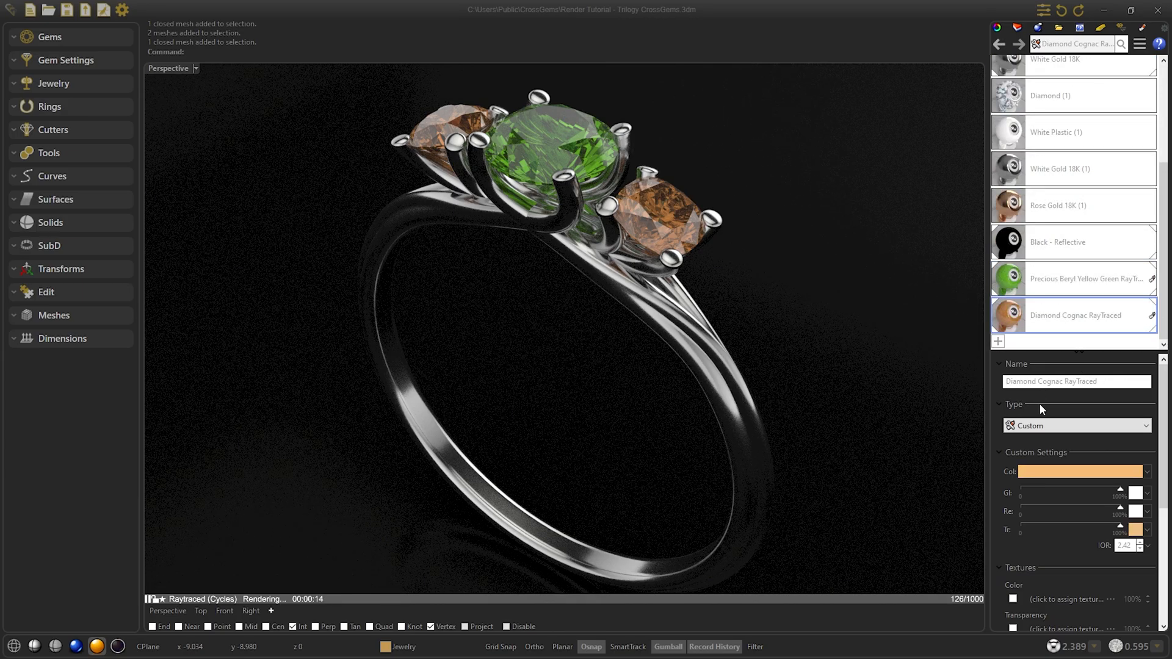
scroll(down, 3)
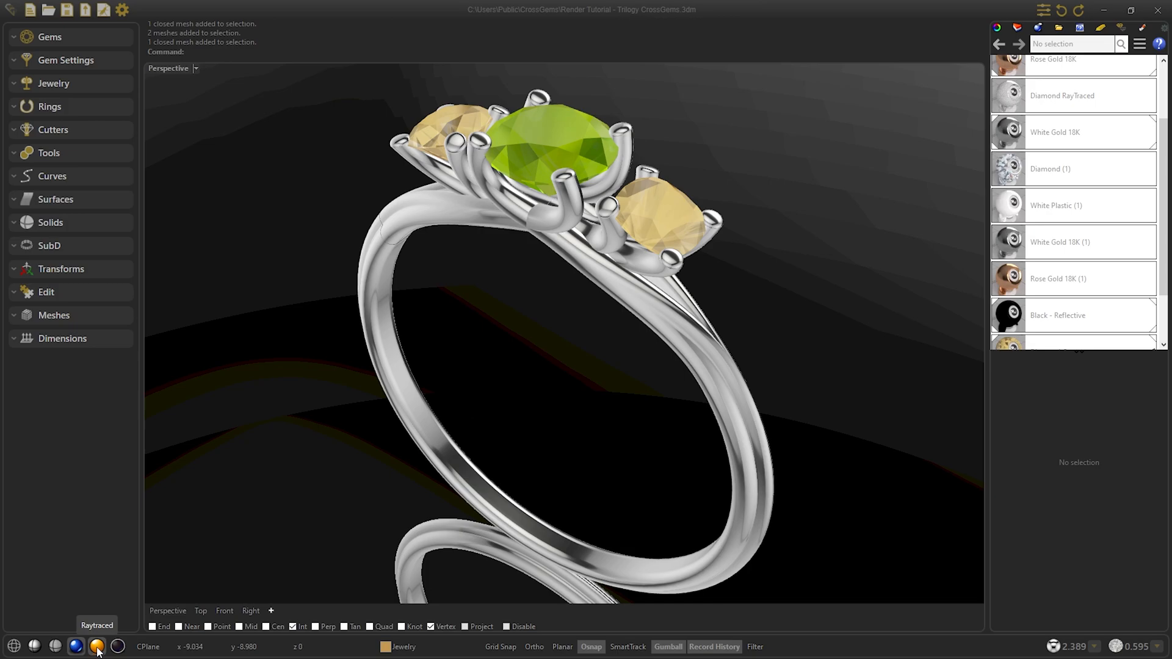
scroll(down, 3)
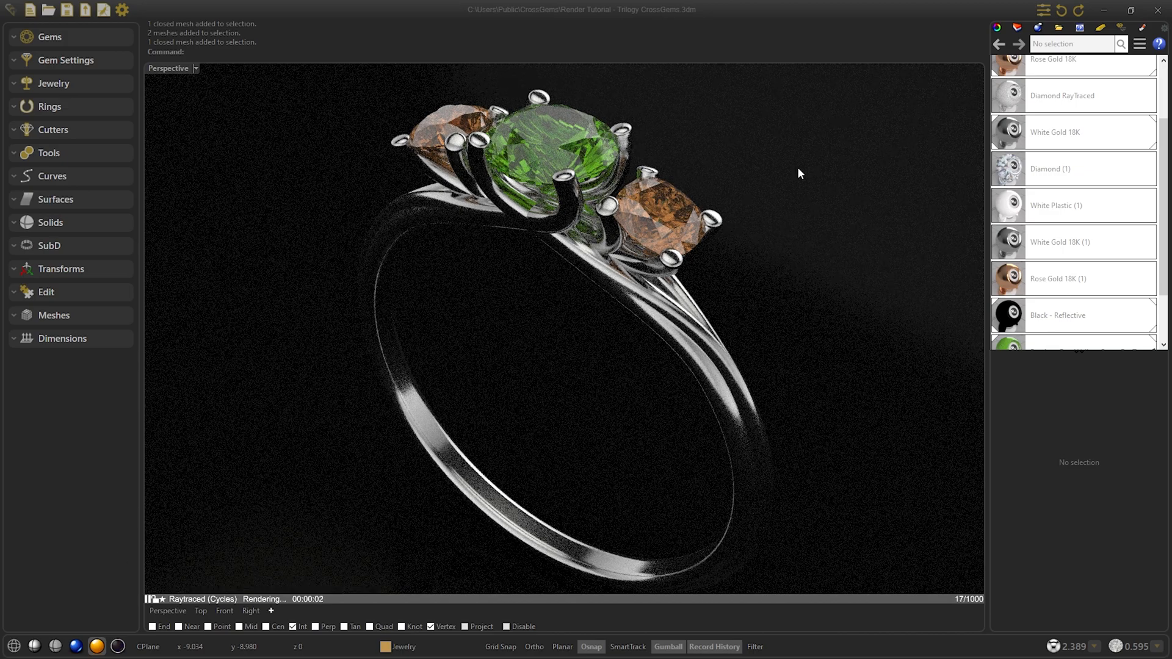
Create a new Glass material named Green and assign it to the centre gem.
click(998, 342)
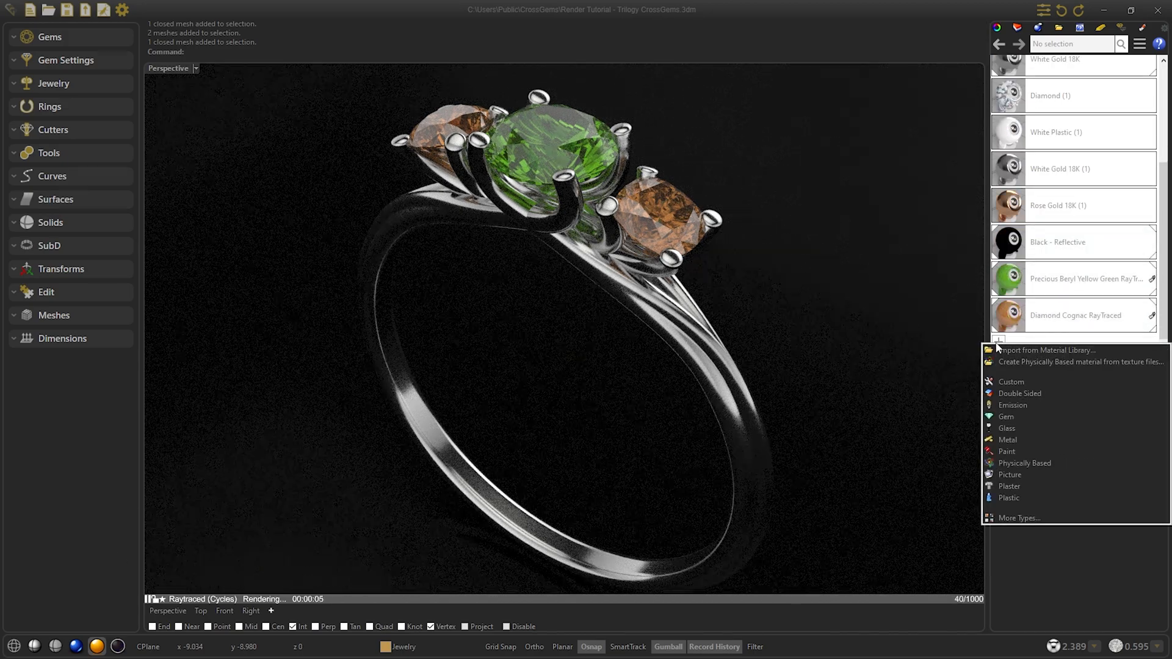
click(1008, 429)
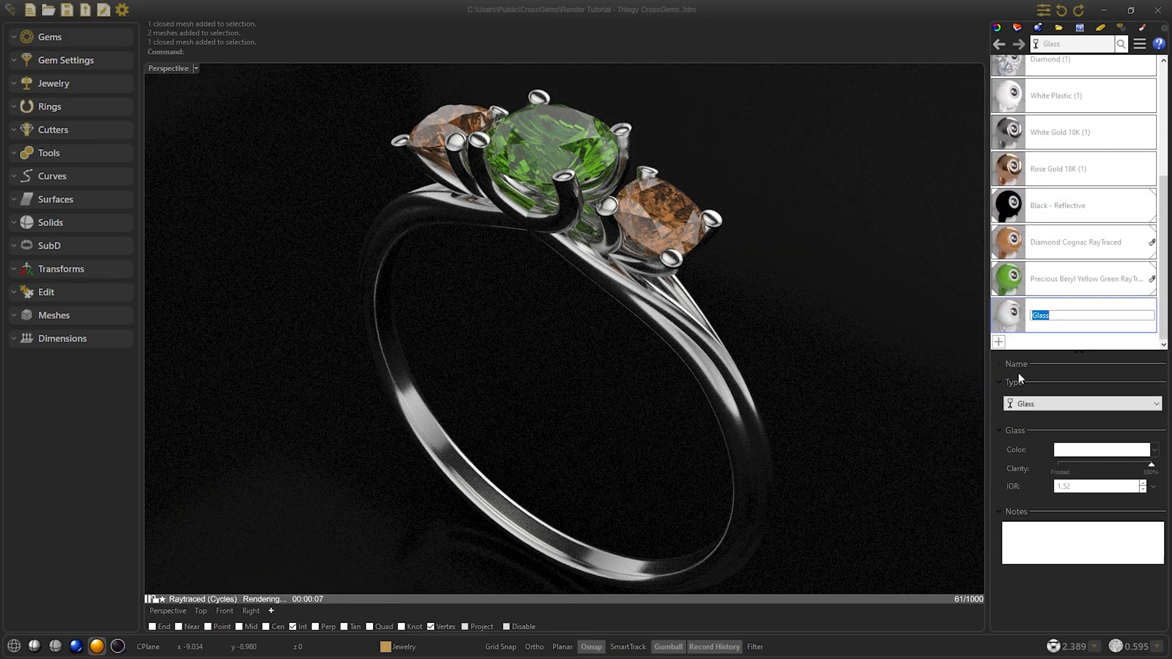
text(Green Light)
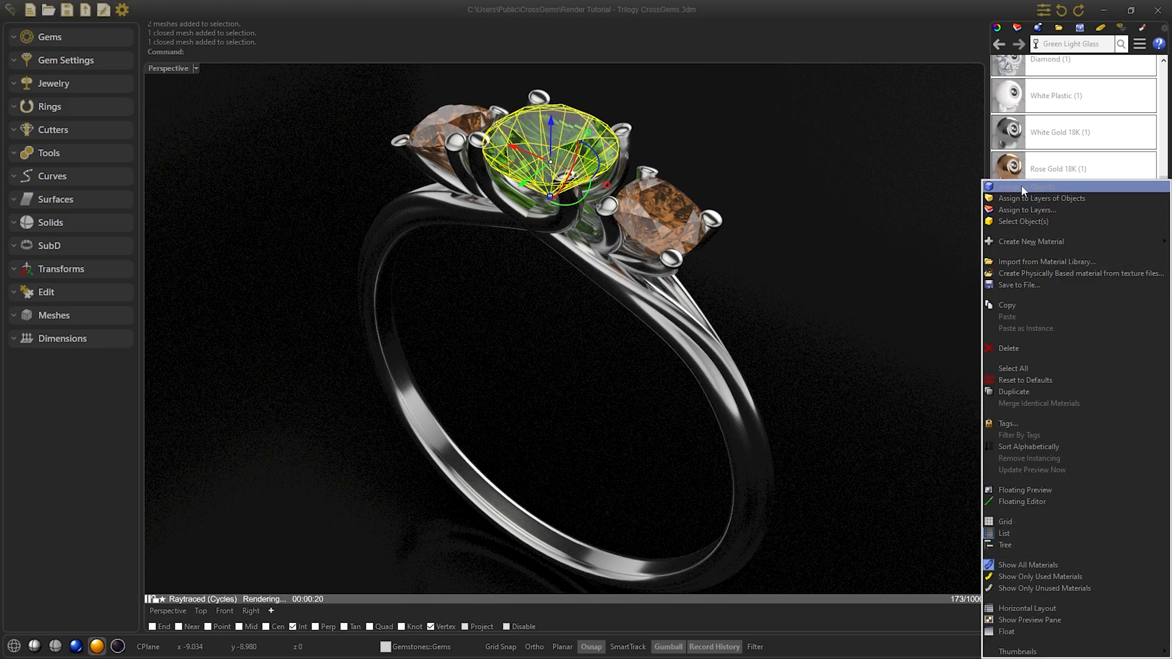
click(1028, 186)
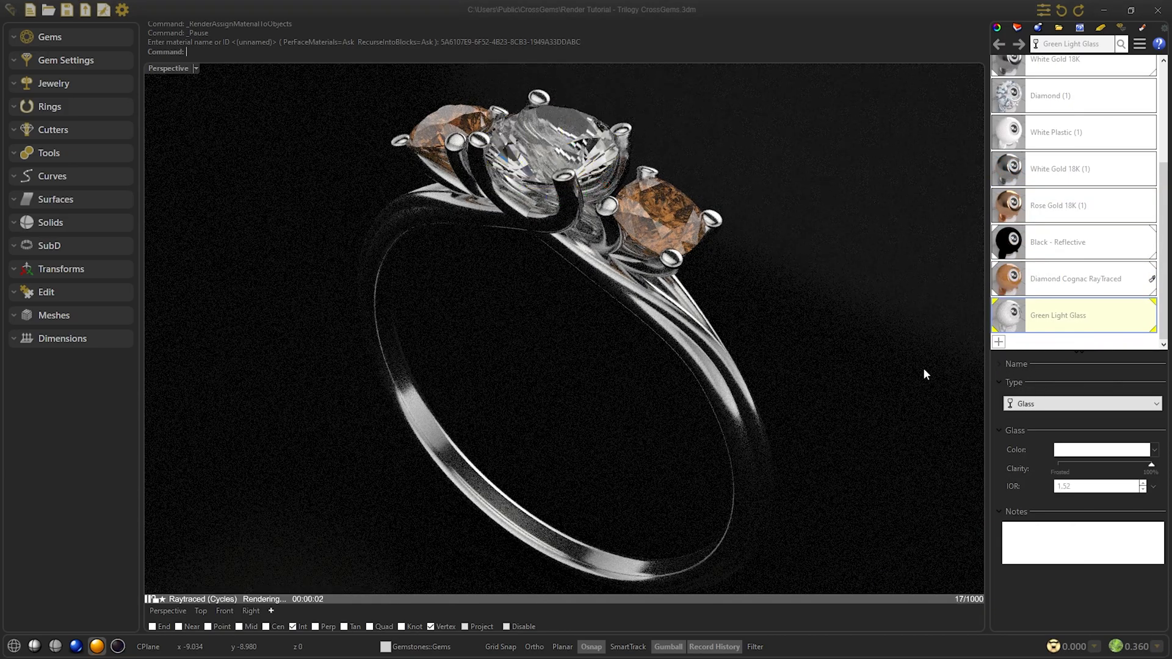
Give the glass a soft light-green colour and raise its IOR to 2.20, then 2.50.
click(1107, 449)
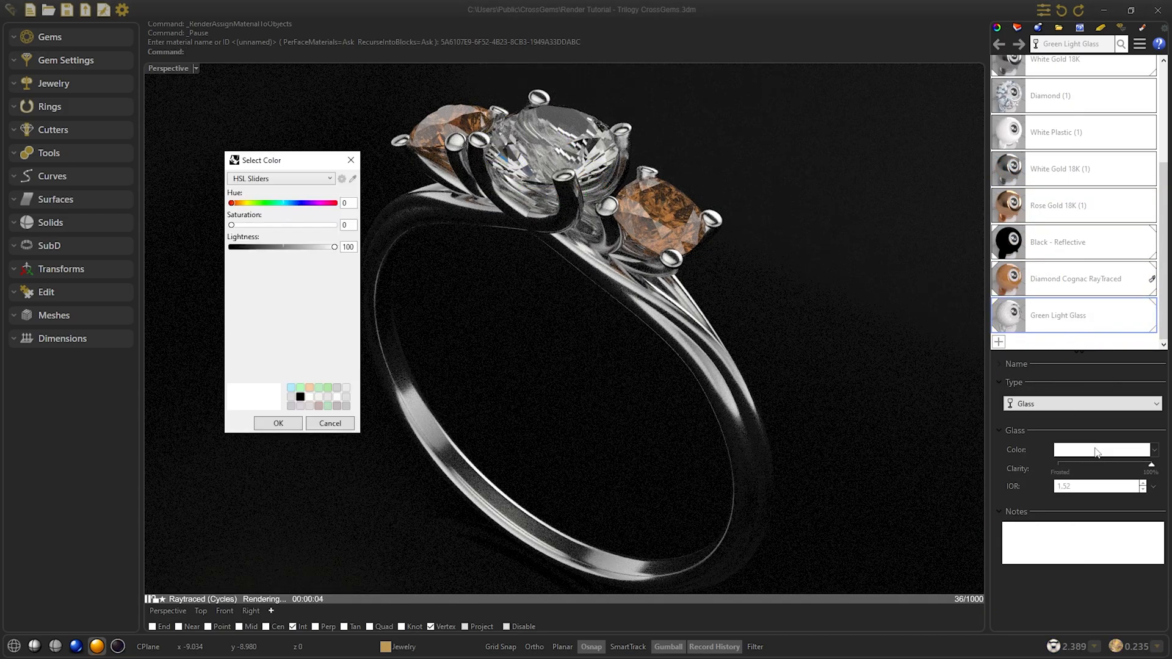
drag(232, 225, 321, 225)
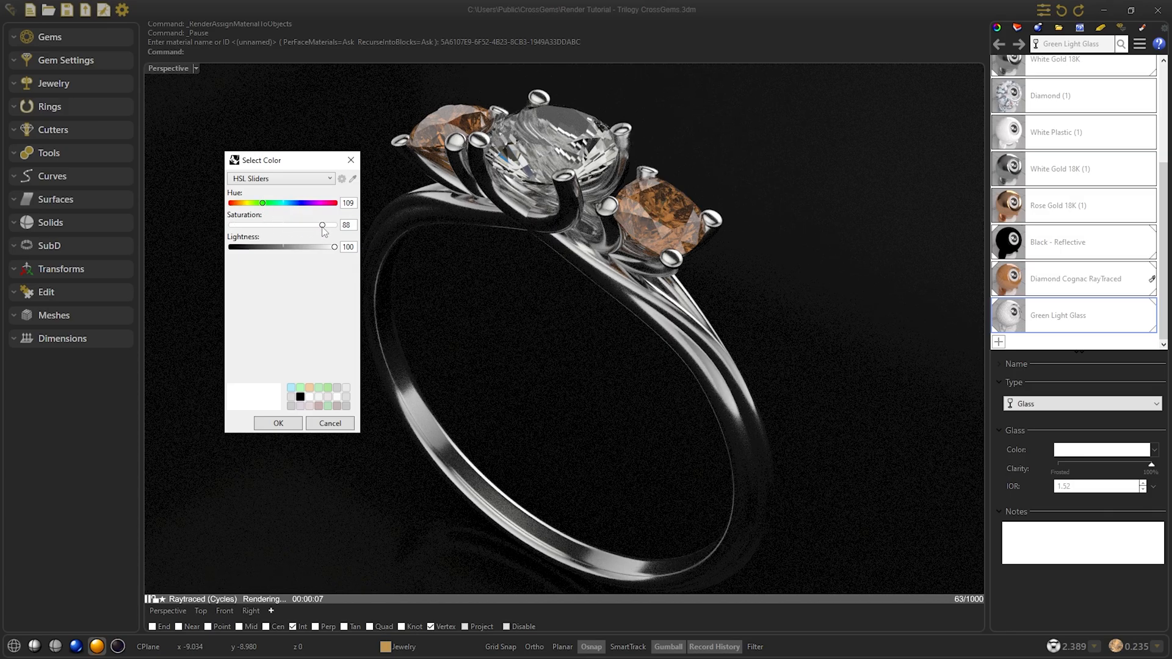
drag(344, 247, 326, 247)
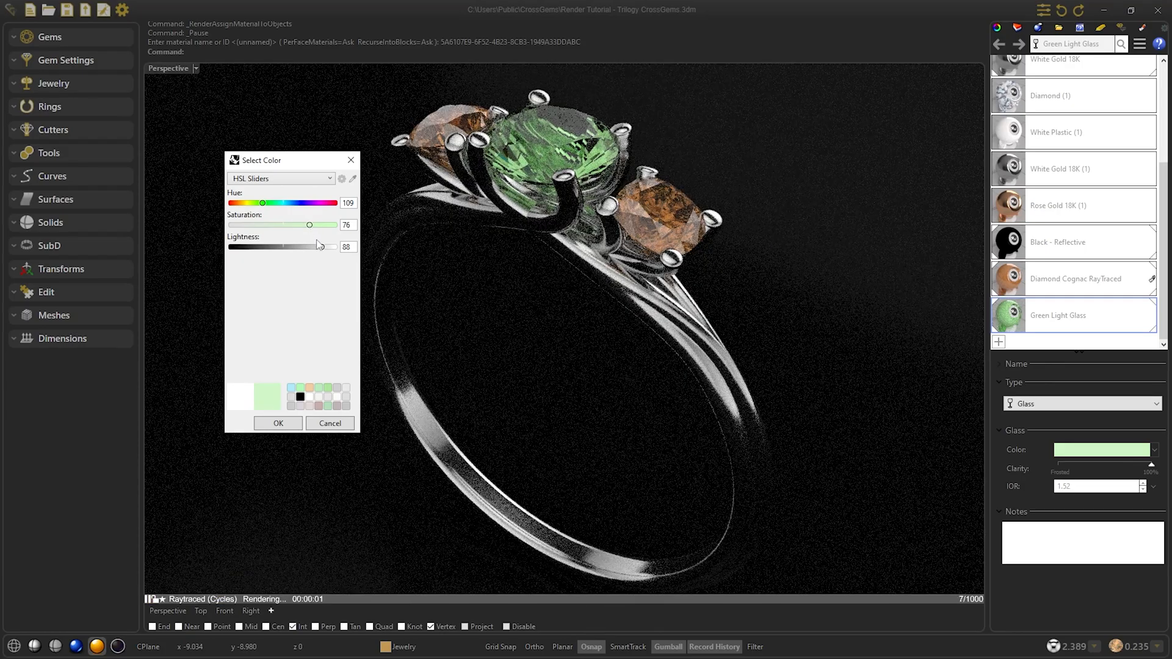
click(277, 424)
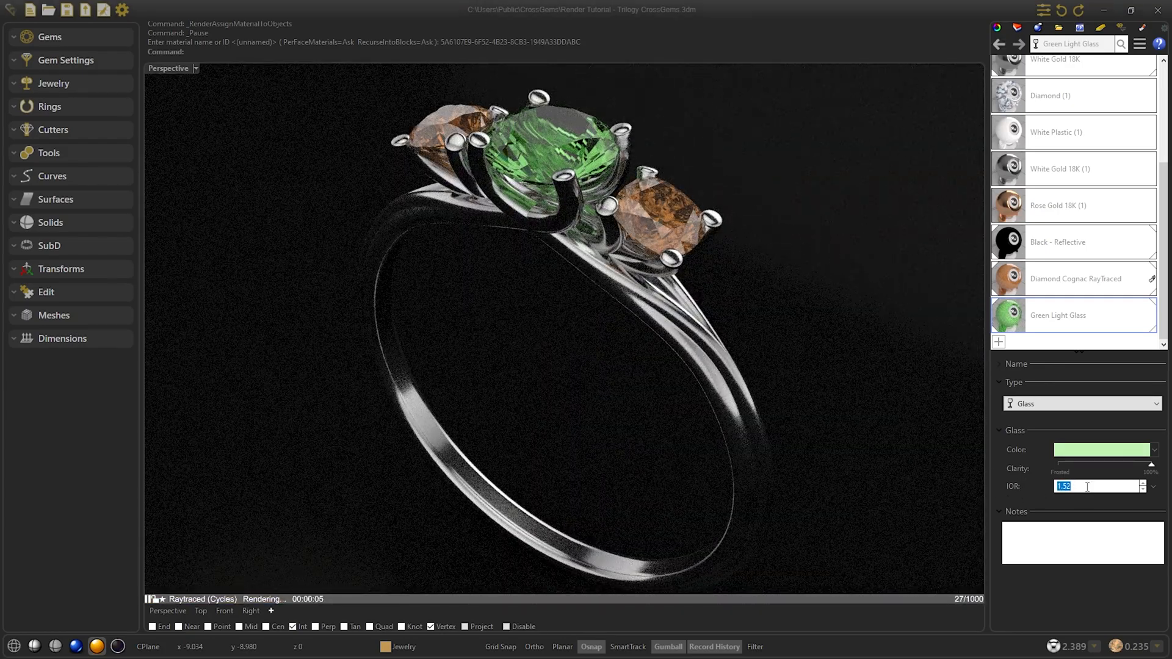
text(2.20)
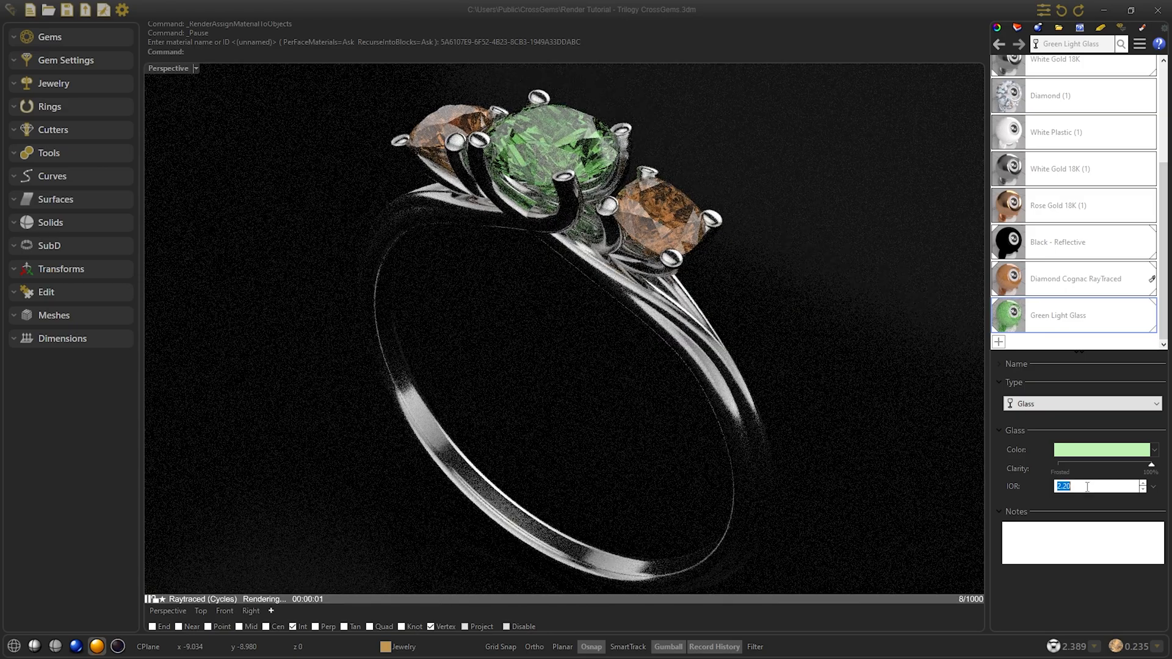
text(2.50)
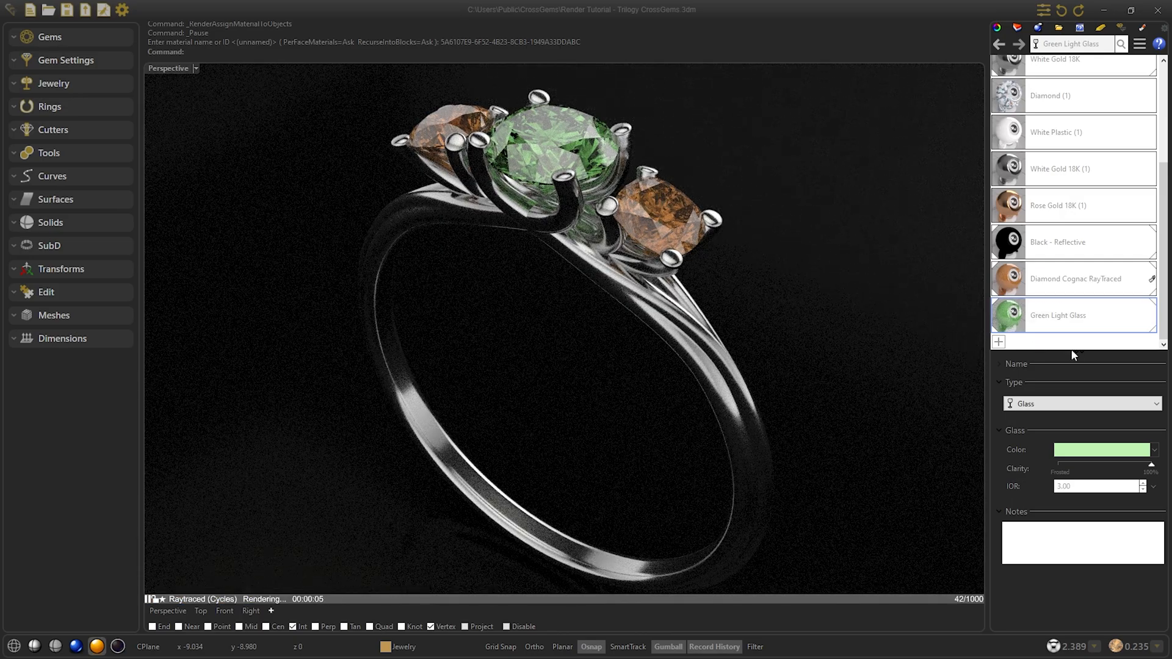
Create a Custom-type material named Green Light Custom.
click(998, 342)
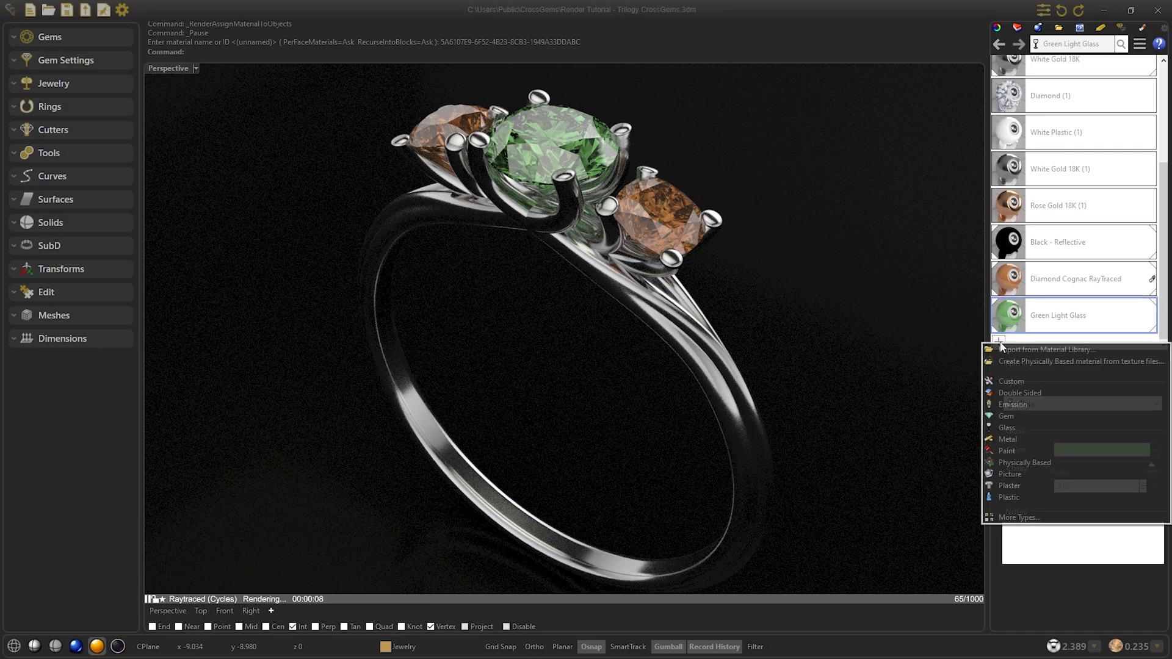
click(1012, 381)
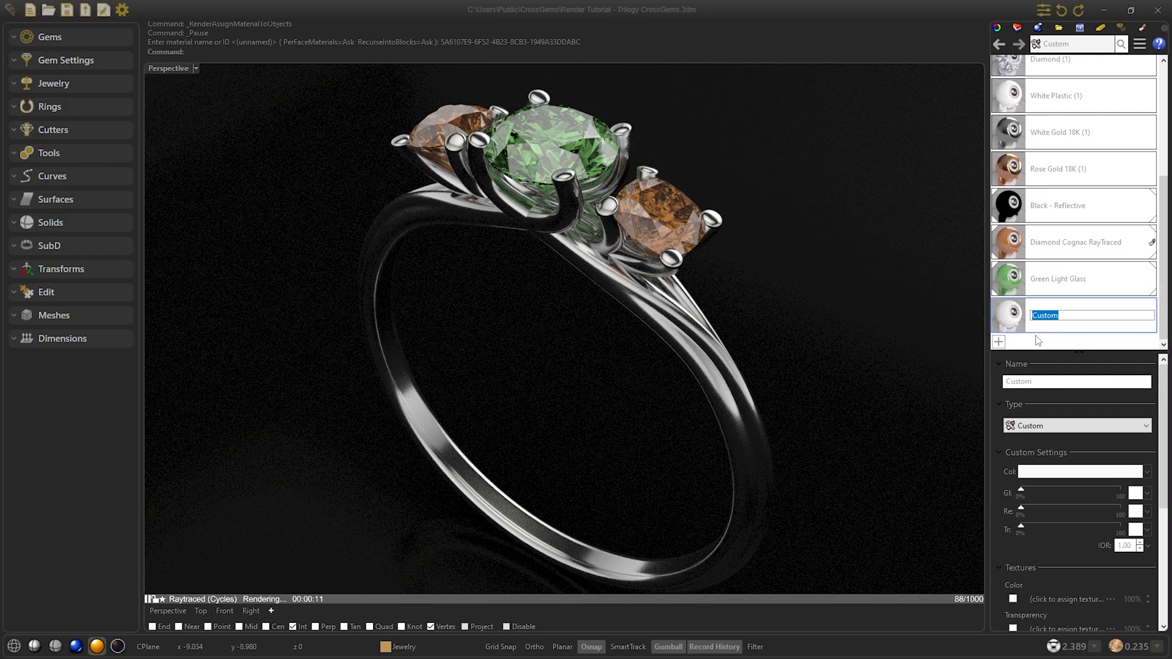
text(Green Light)
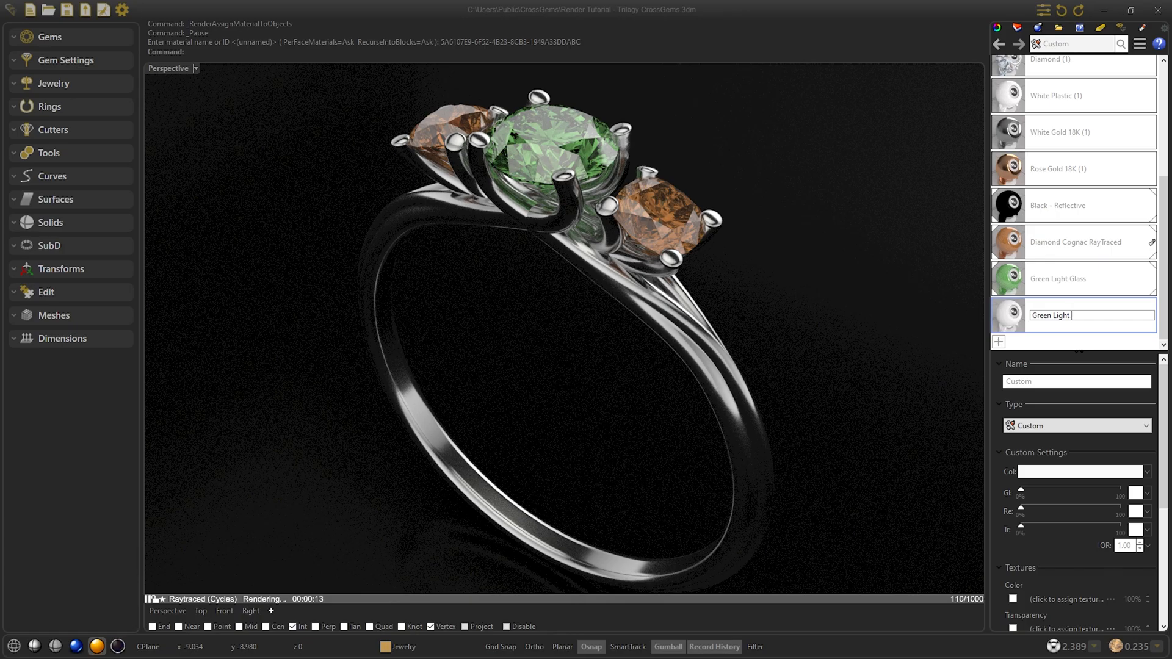
click(1057, 279)
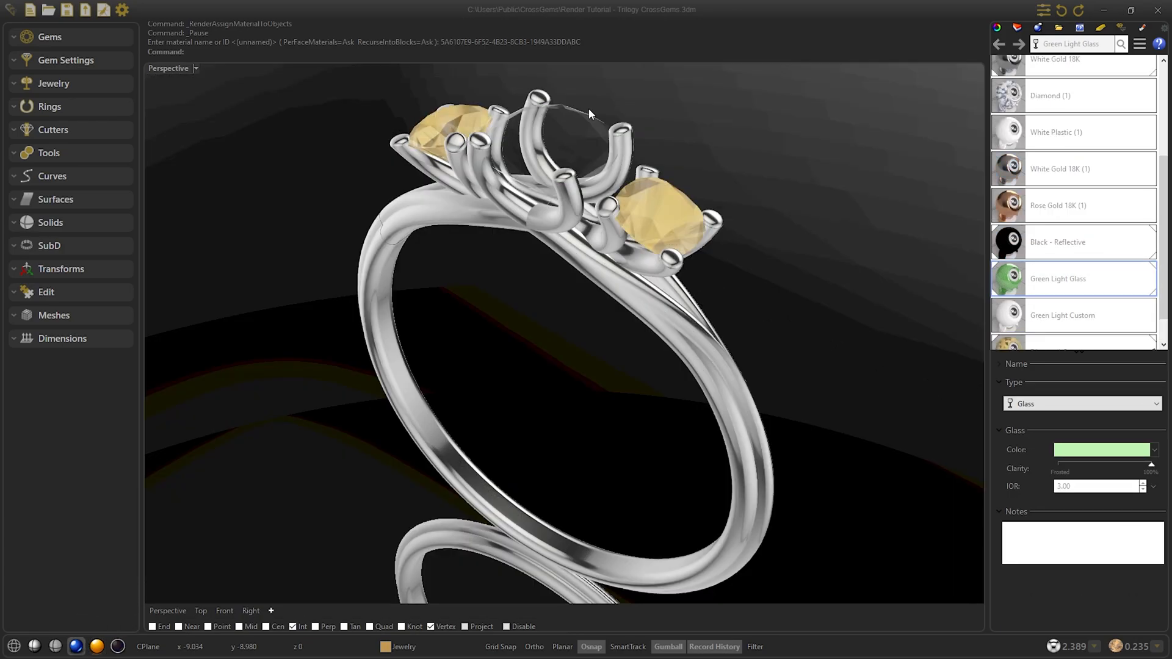
mouse_move(102, 639)
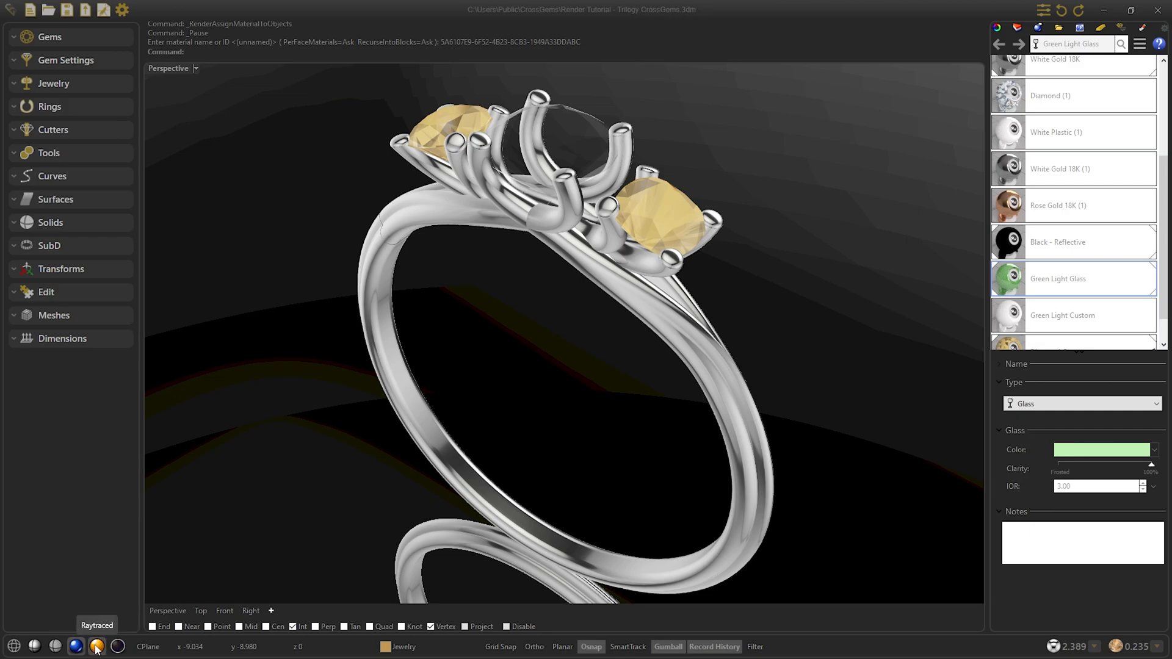
In Rendered display assign Green Light Custom to the centre gem and reach its Textures section.
click(75, 647)
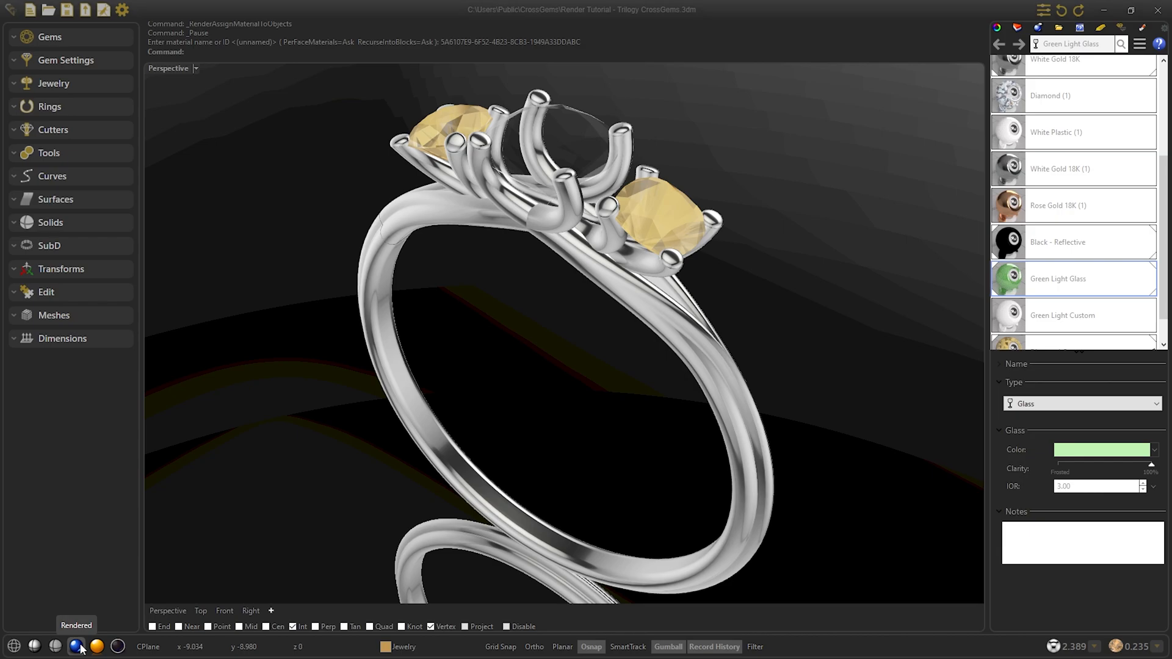
scroll(down, 3)
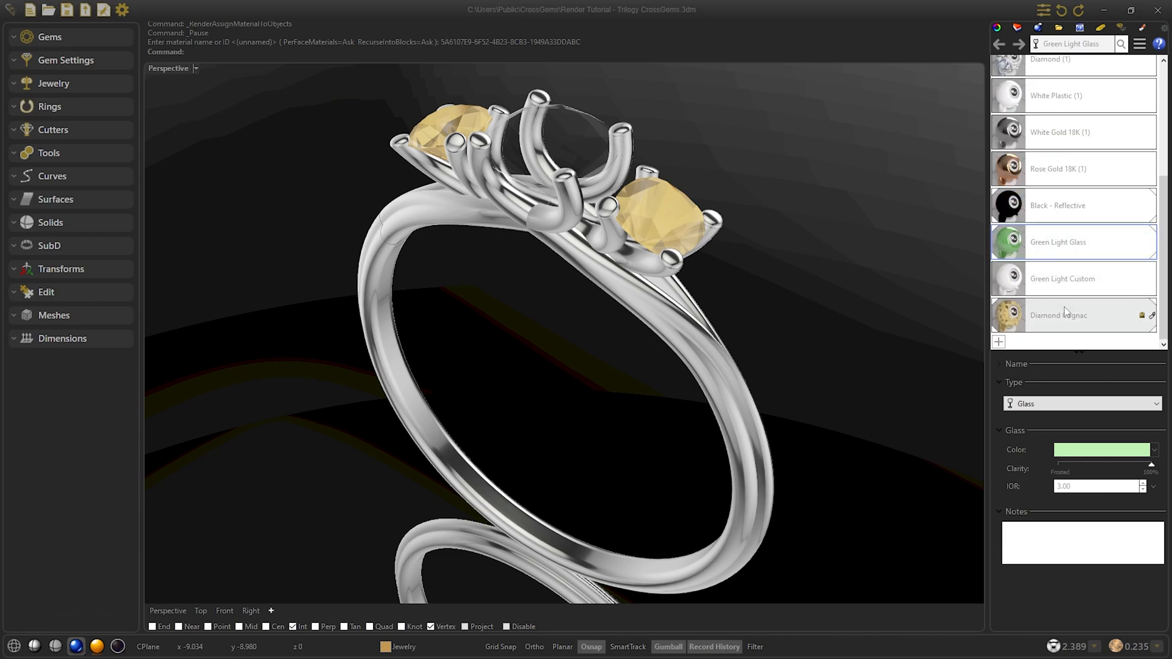
click(1069, 278)
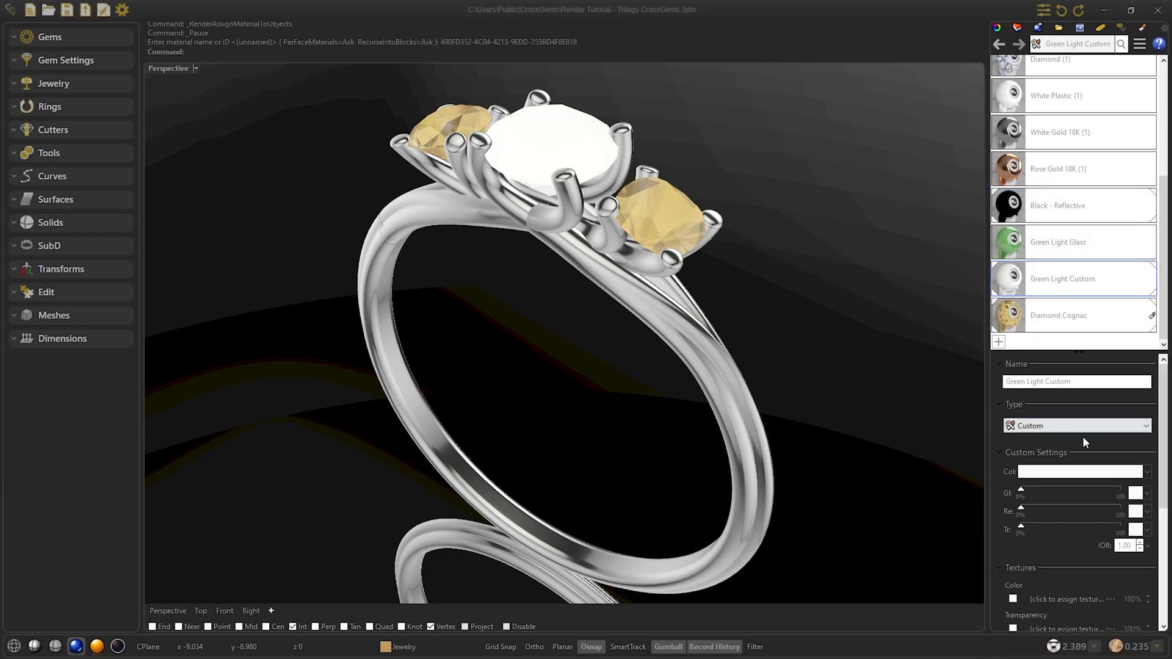
scroll(down, 3)
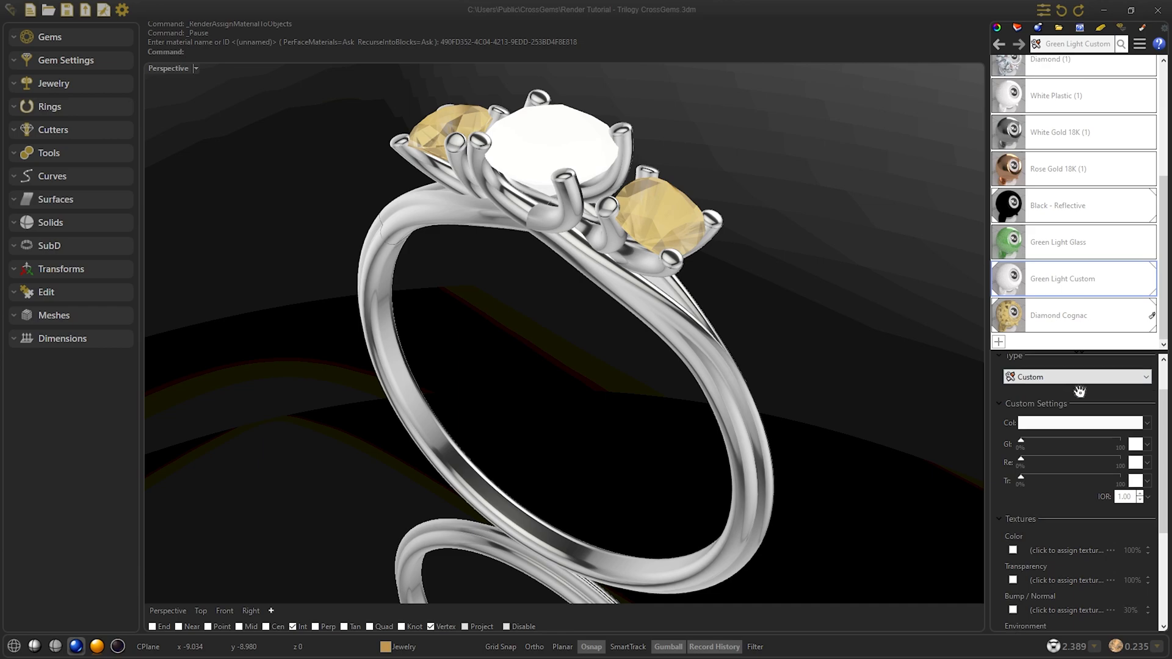
scroll(down, 3)
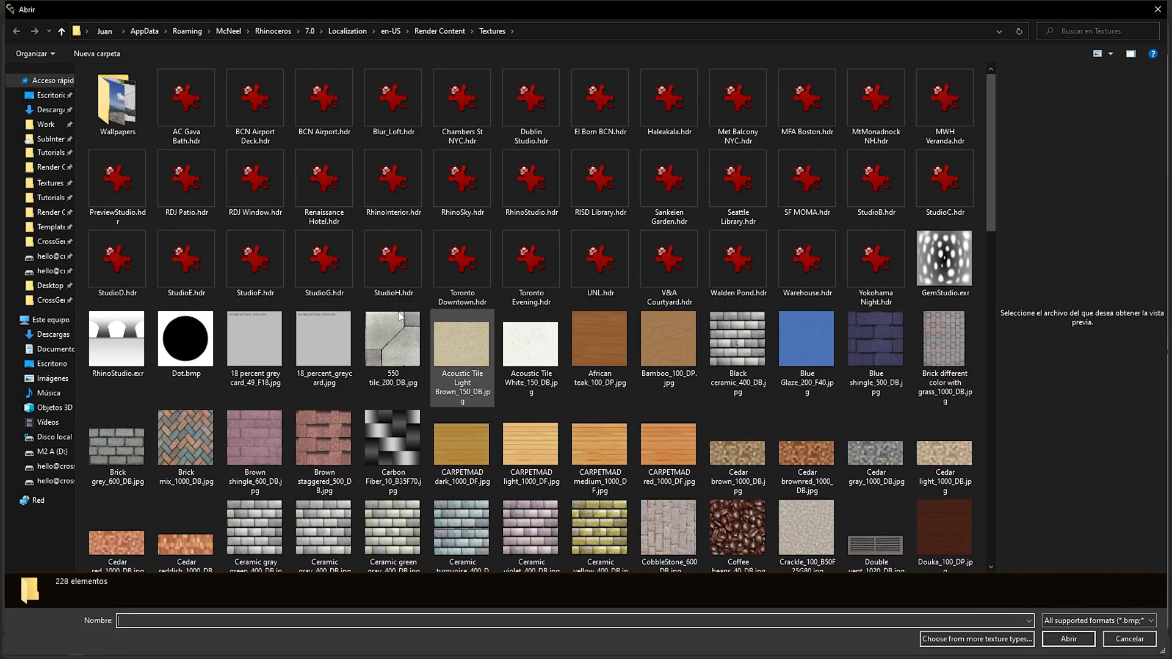
Load Diamond.png from the CrossGems folder as the environment texture.
click(54, 300)
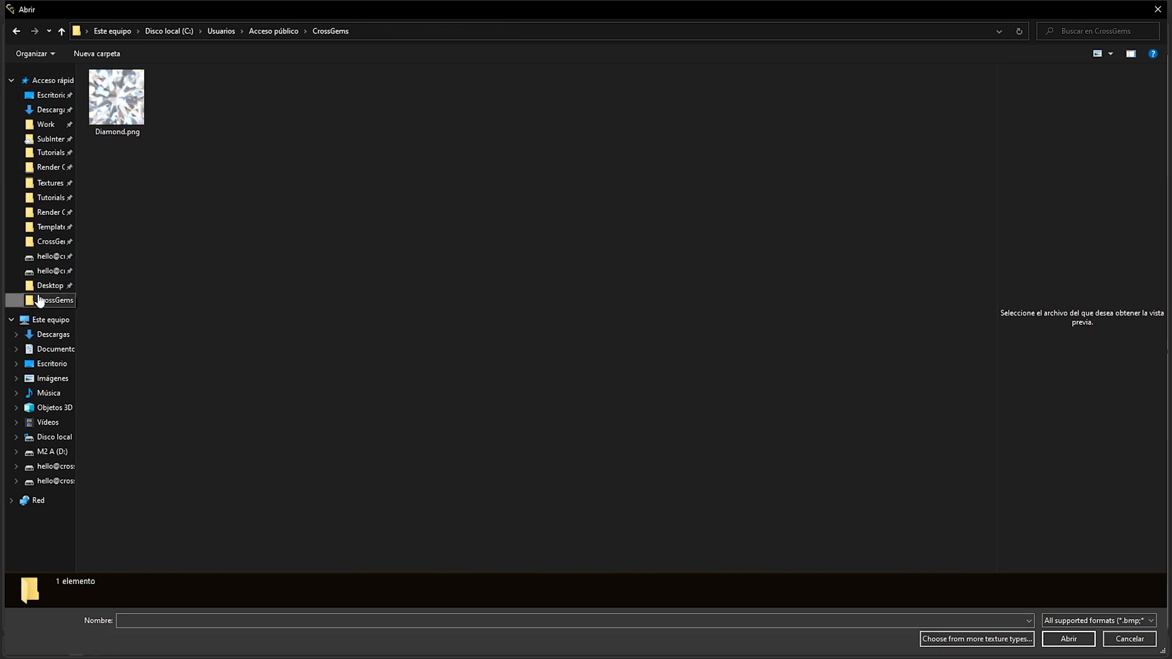
click(116, 95)
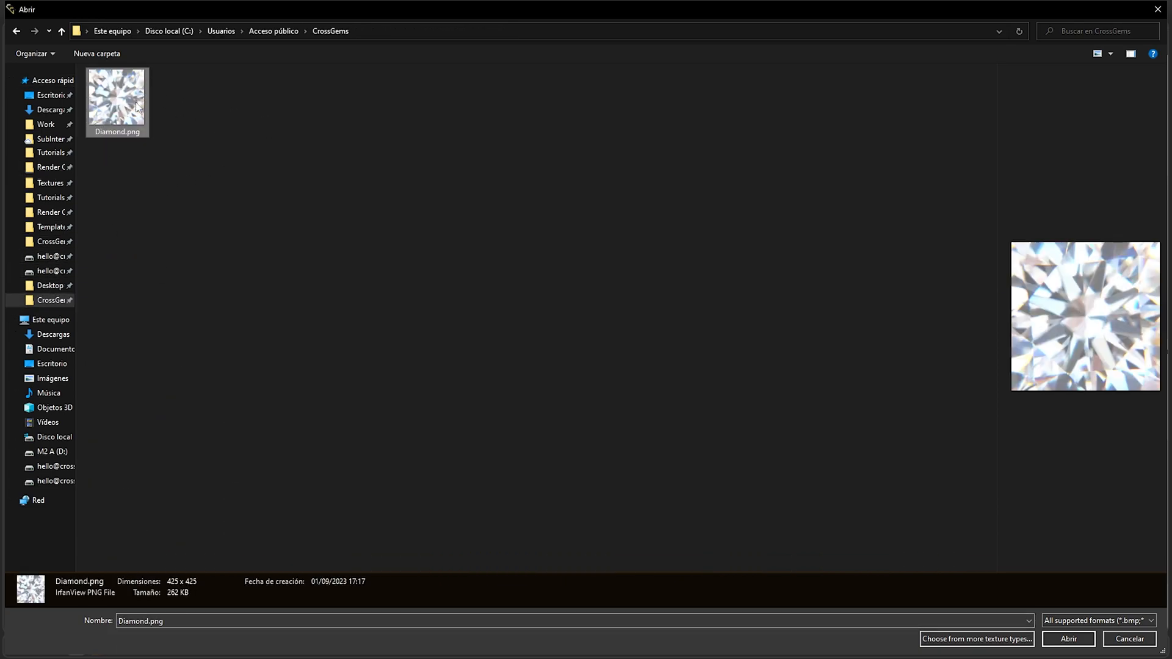
click(1067, 639)
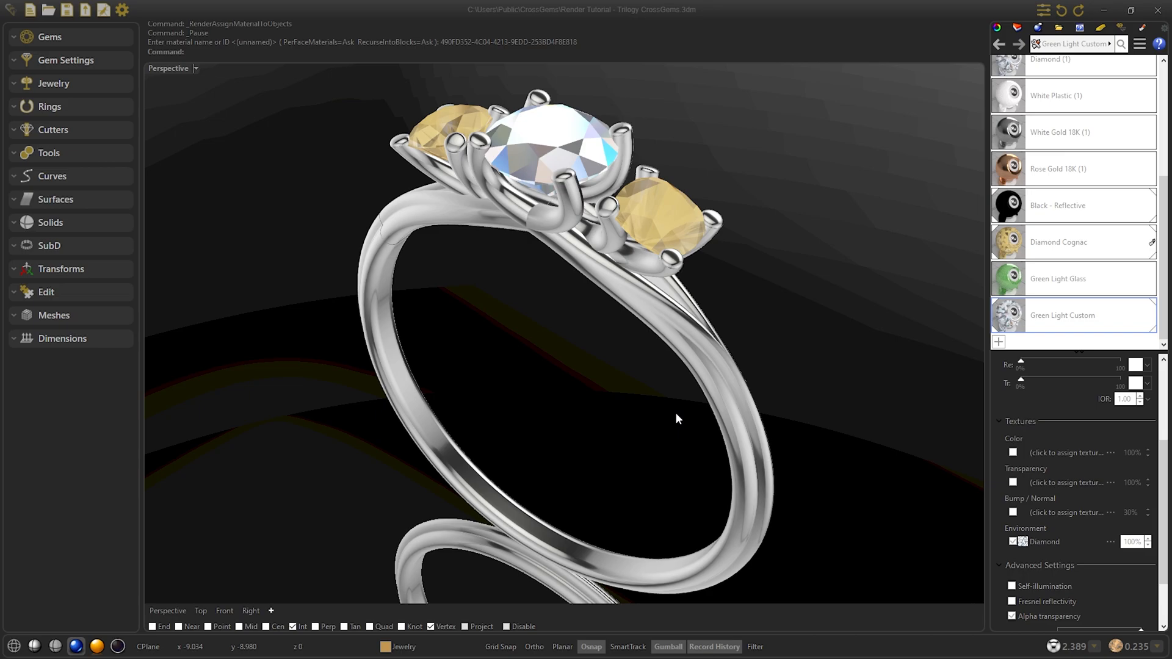
mouse_move(645, 250)
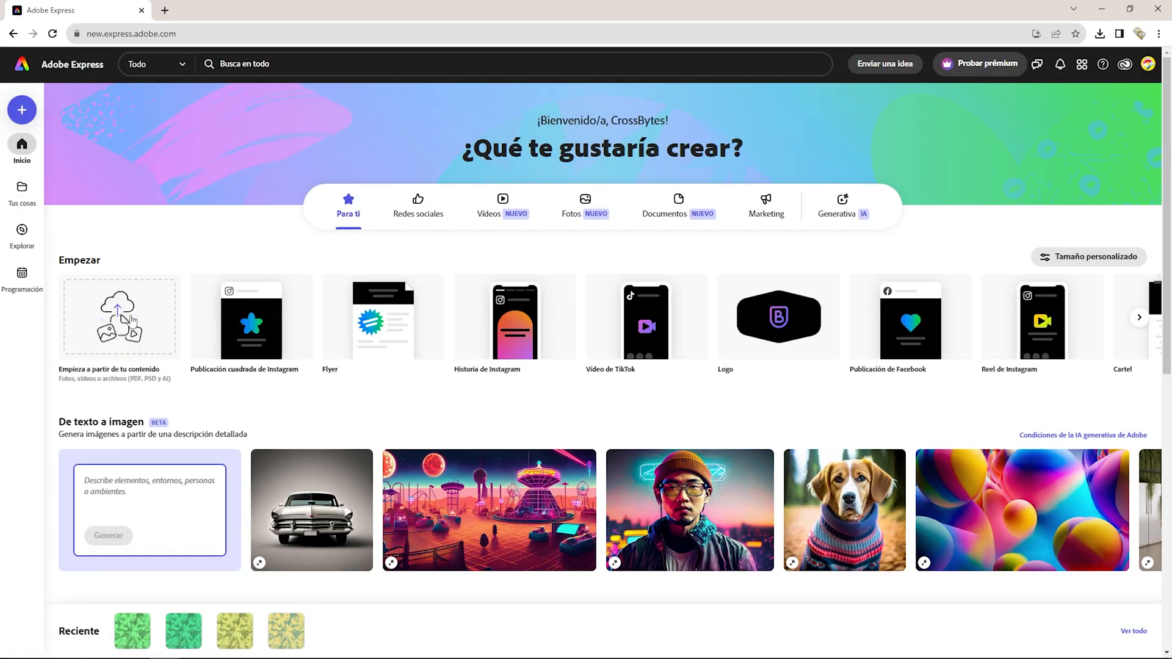
Make an Adobe Express design from Diamond.png with a green Duotono effect and black shadows.
click(119, 317)
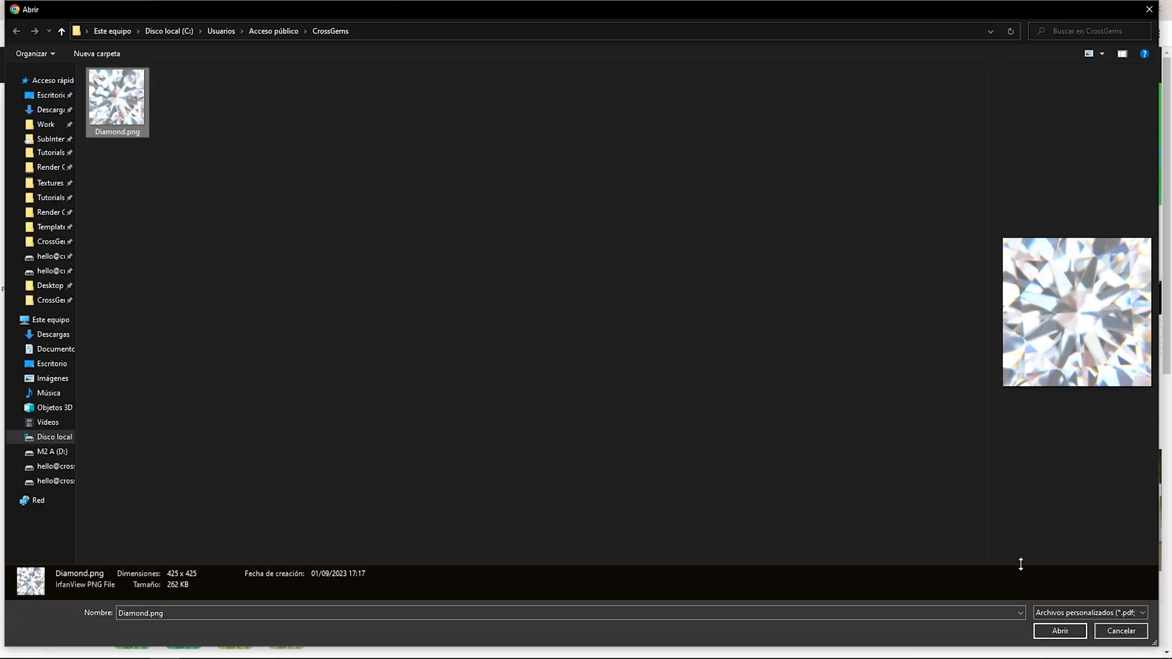
click(1059, 632)
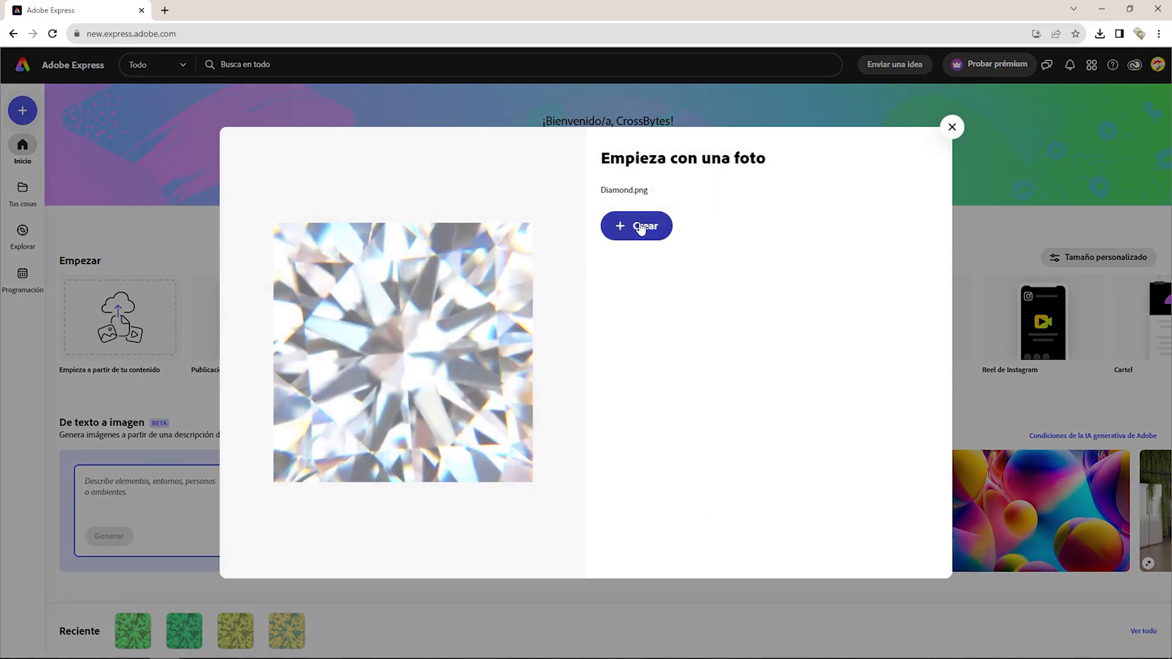
click(636, 226)
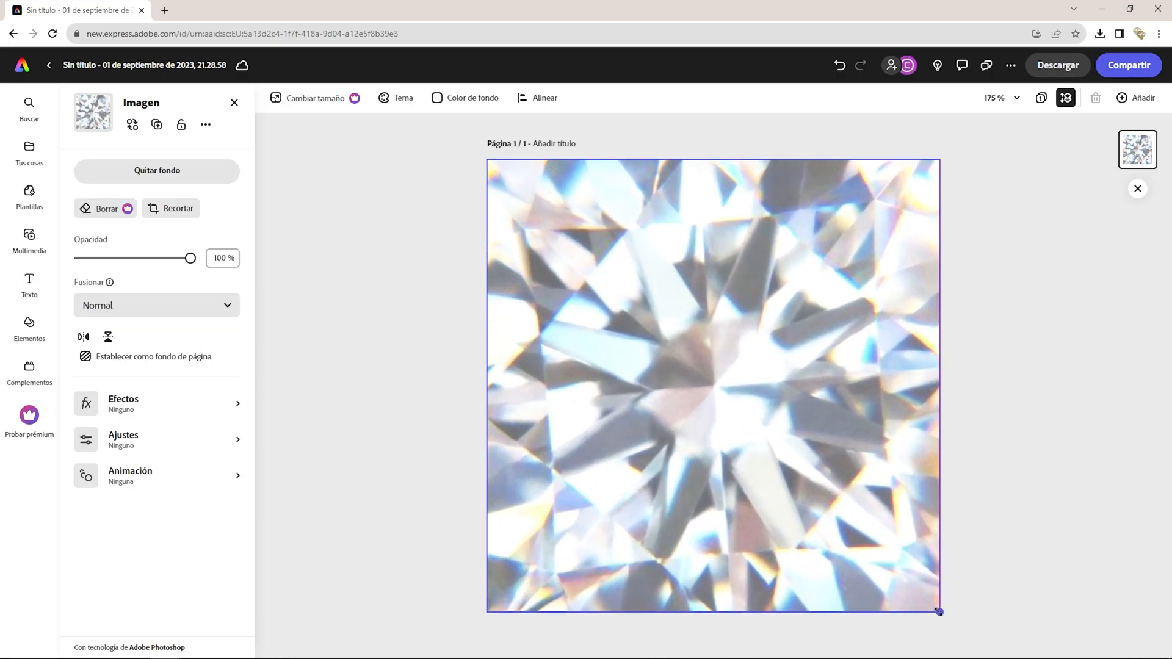
click(122, 404)
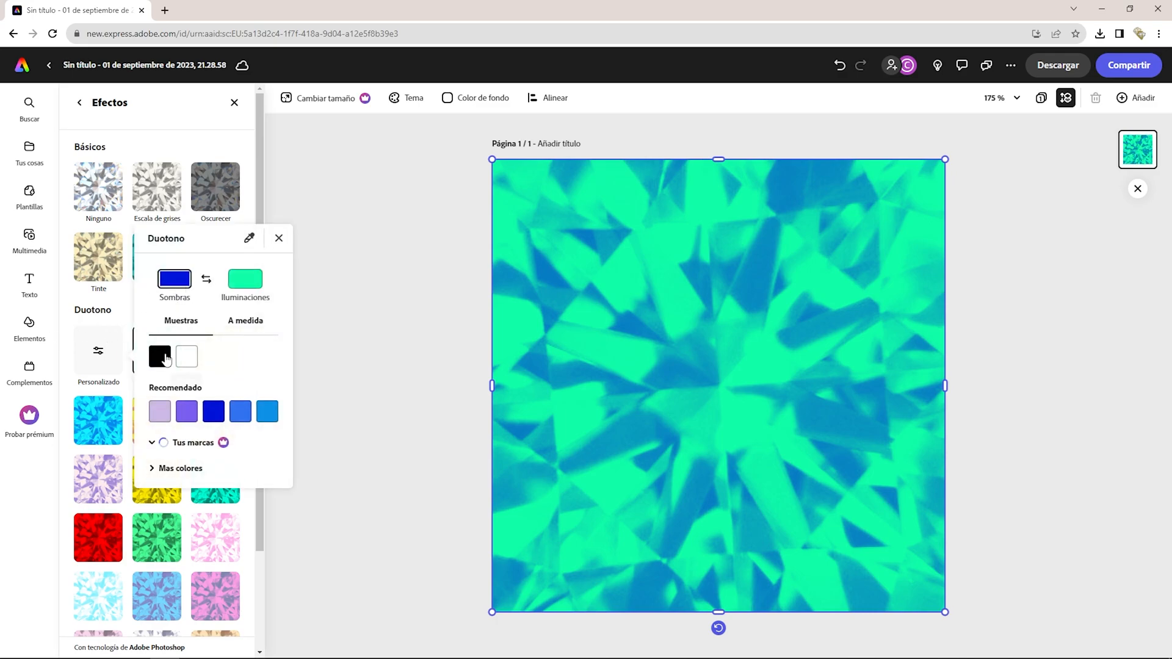
click(245, 321)
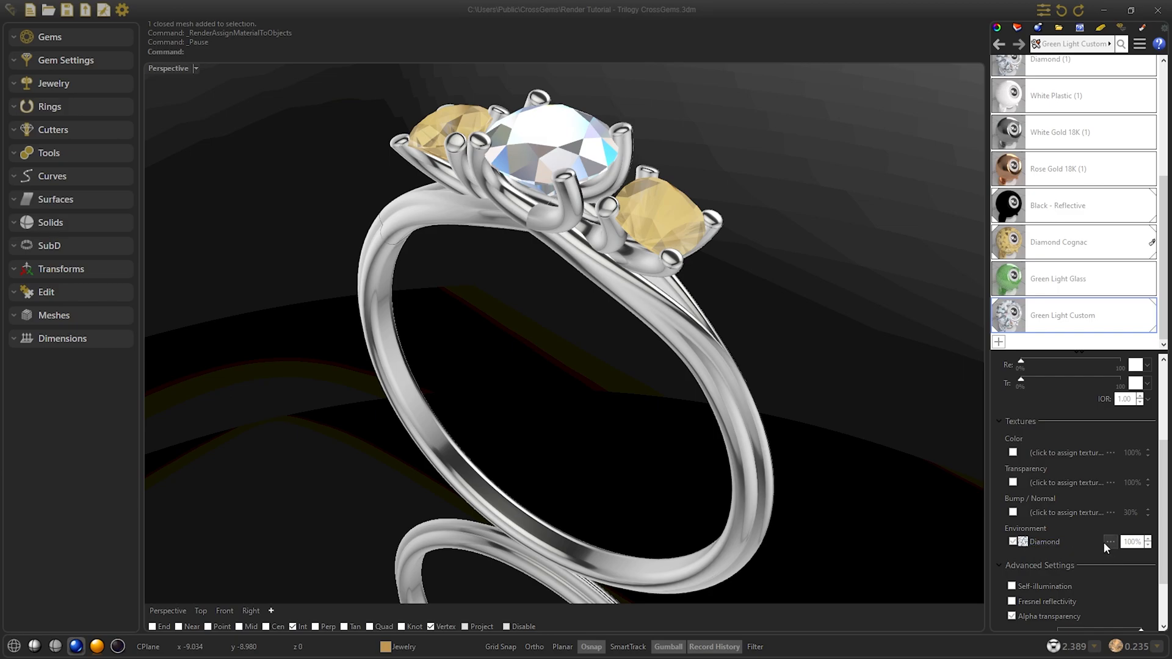
Load the exported green Sin título image as Green Light Custom's environment texture.
click(1110, 543)
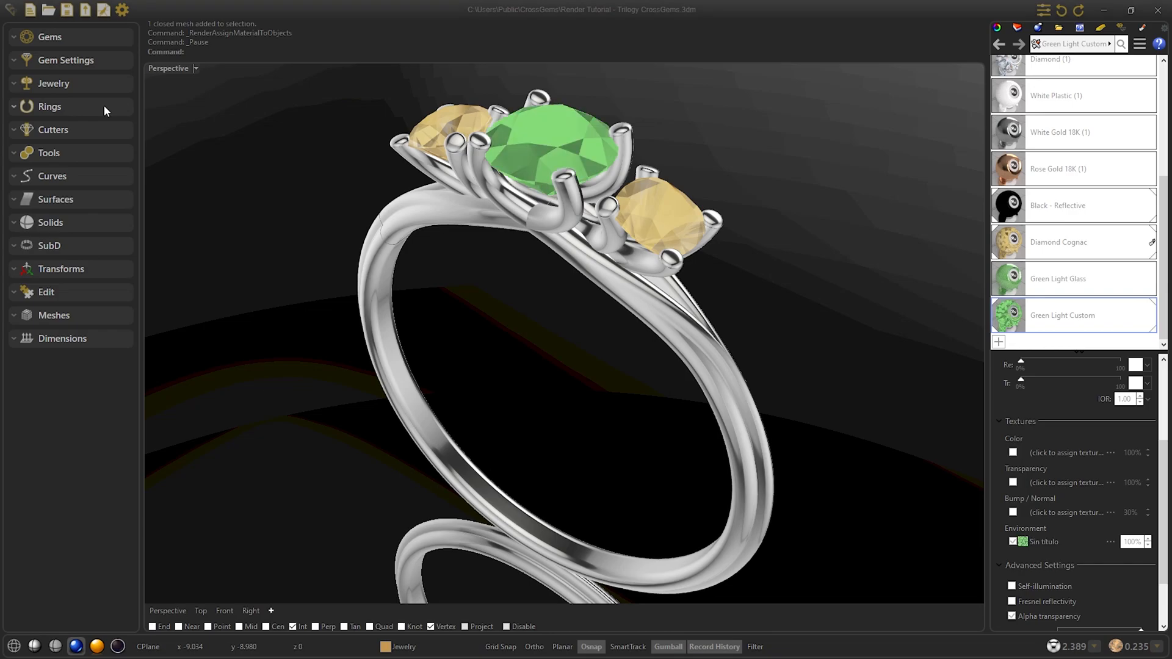
mouse_move(797, 198)
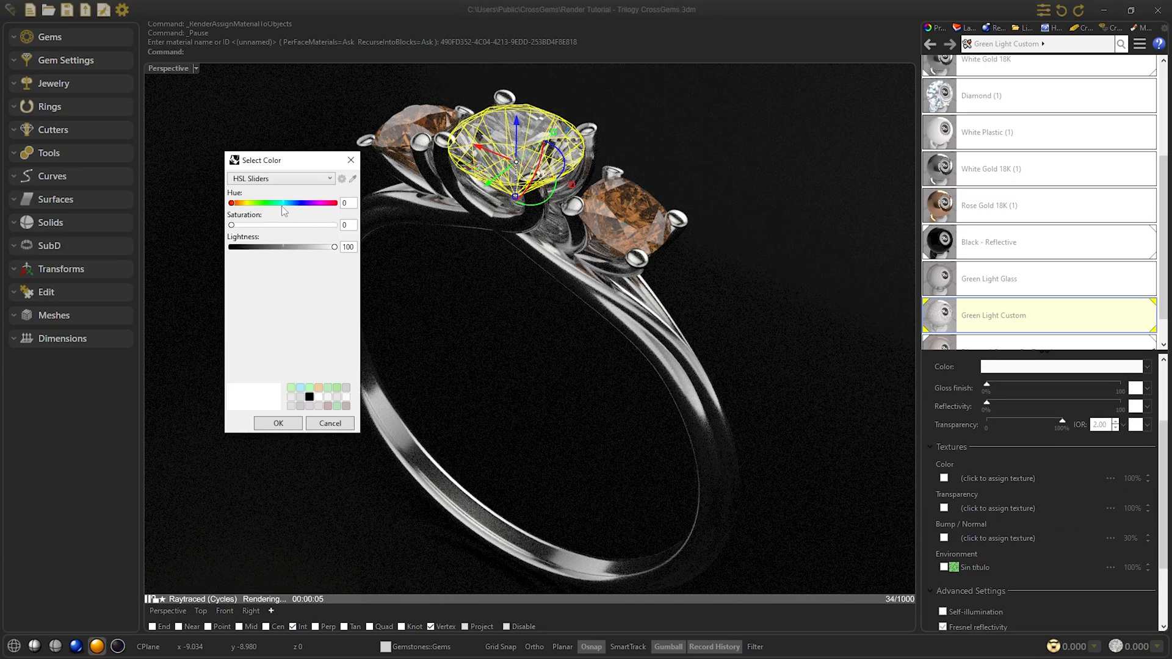
Set Green Light Custom's transparency colour to light green (hue 103, saturation 84, lightness 82).
drag(232, 224, 307, 224)
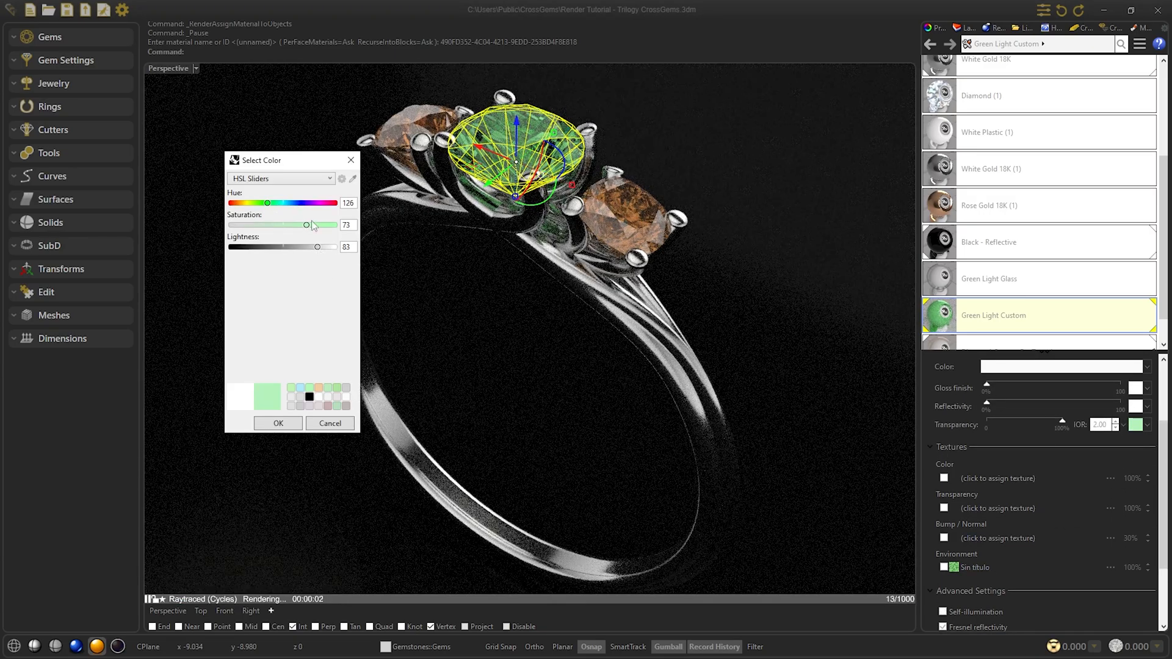
click(278, 424)
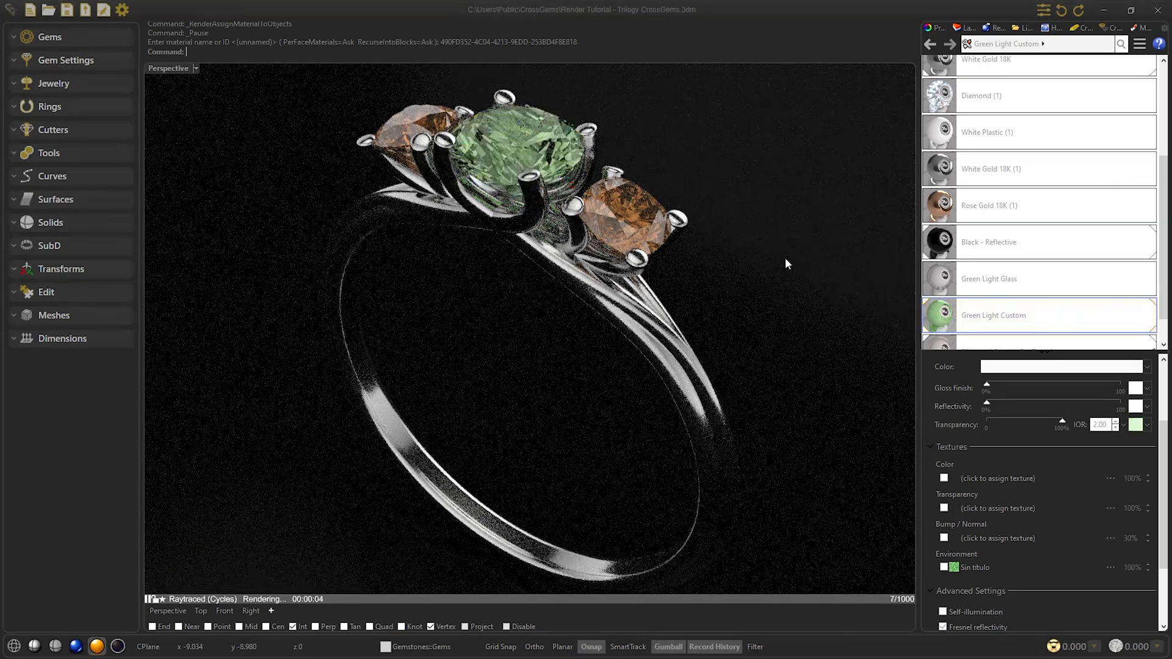
click(1061, 367)
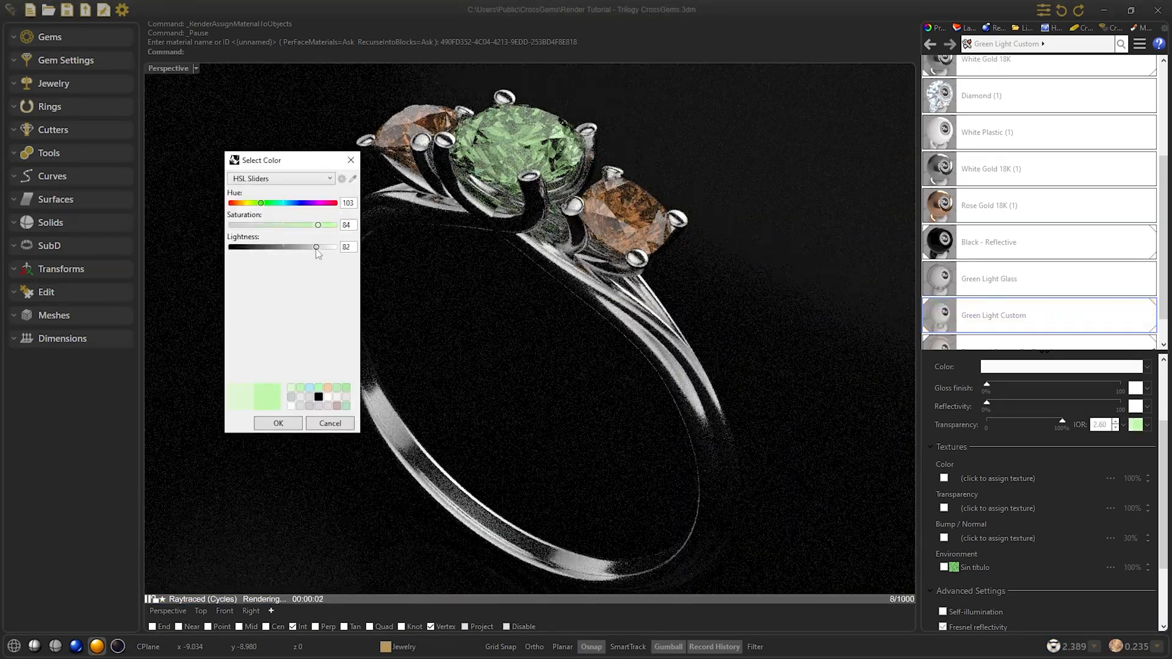
click(278, 424)
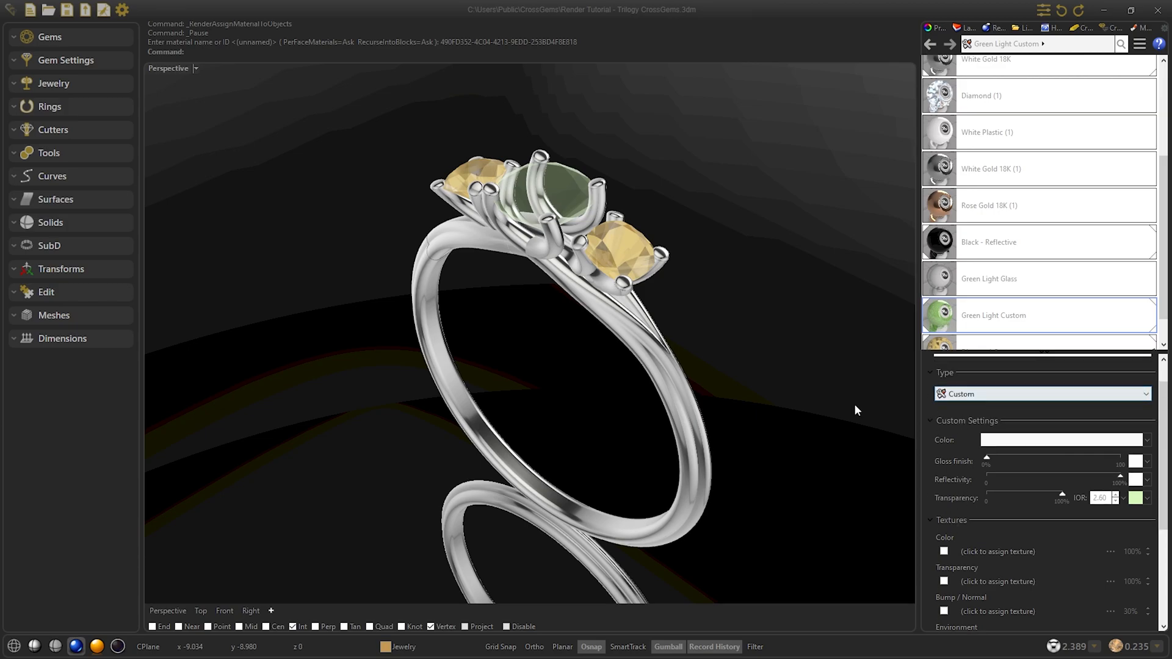
click(96, 646)
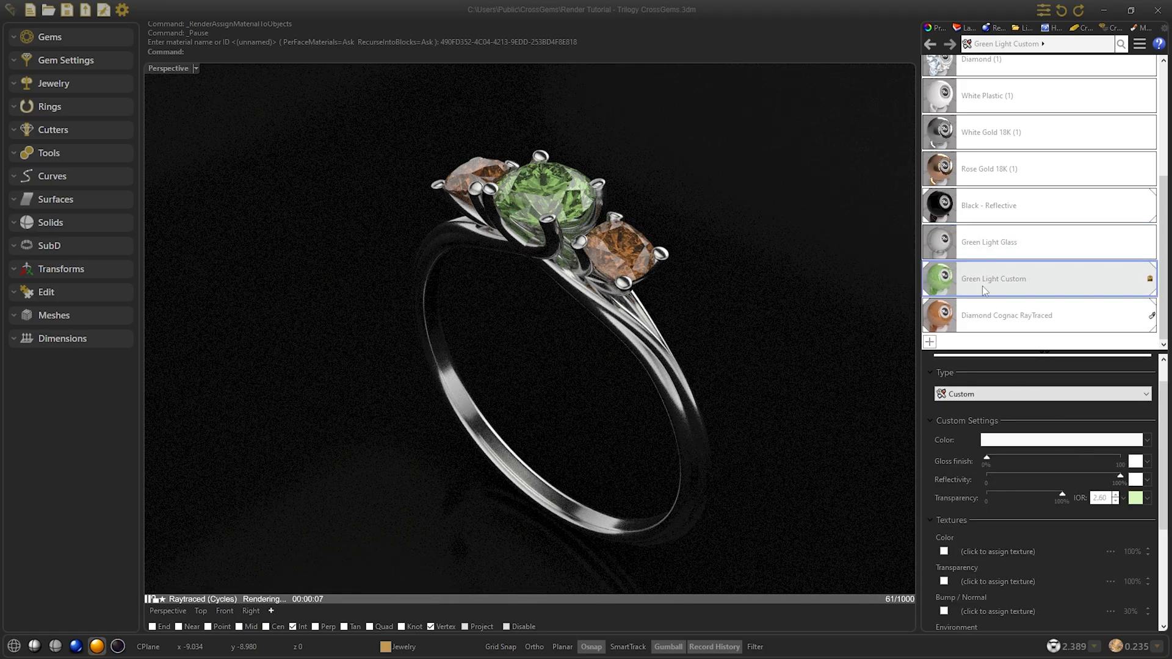
Save Green Light Custom as an .rmtl file in a new Materials CG folder in Descargas.
right_click(994, 278)
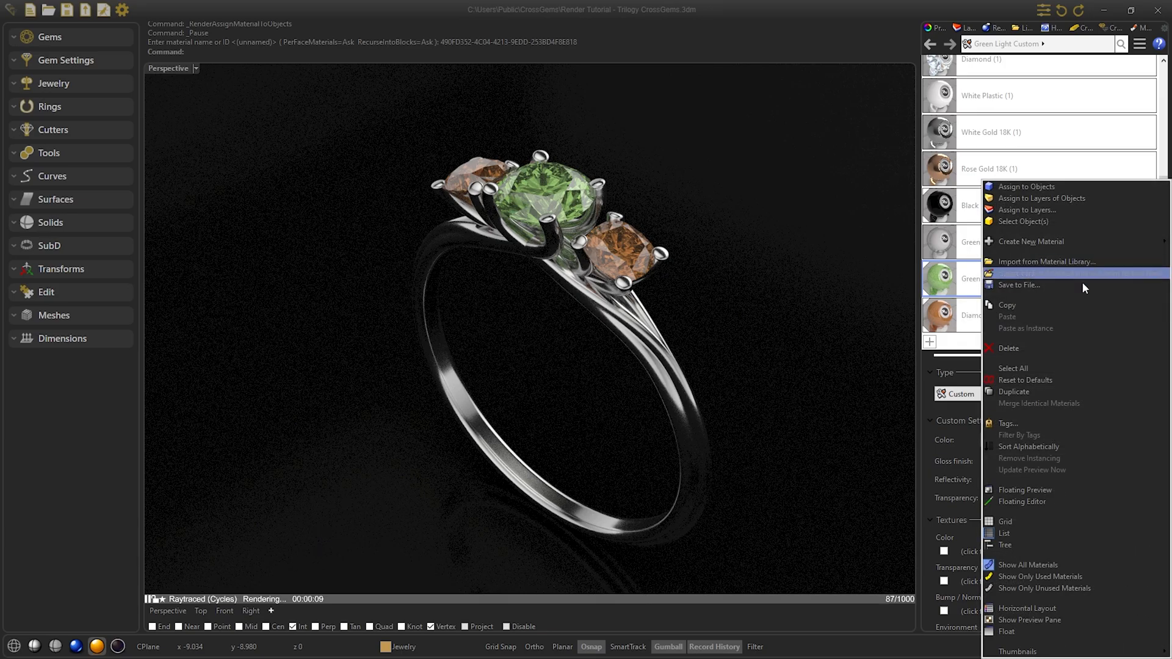
click(1018, 285)
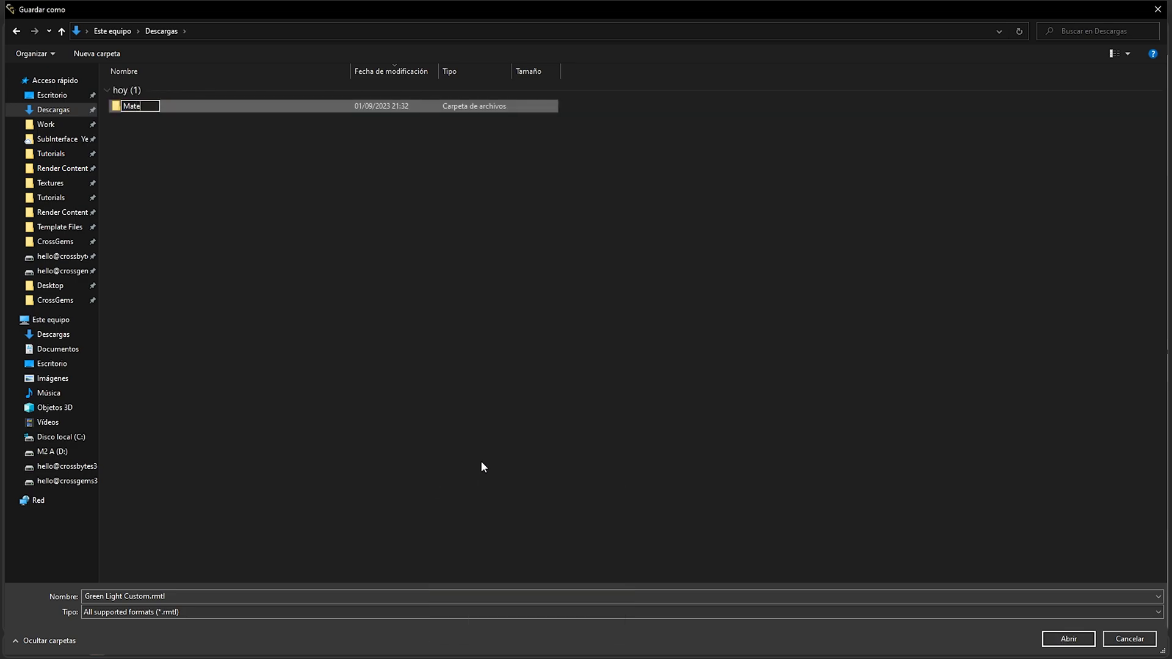
text(Materials CG)
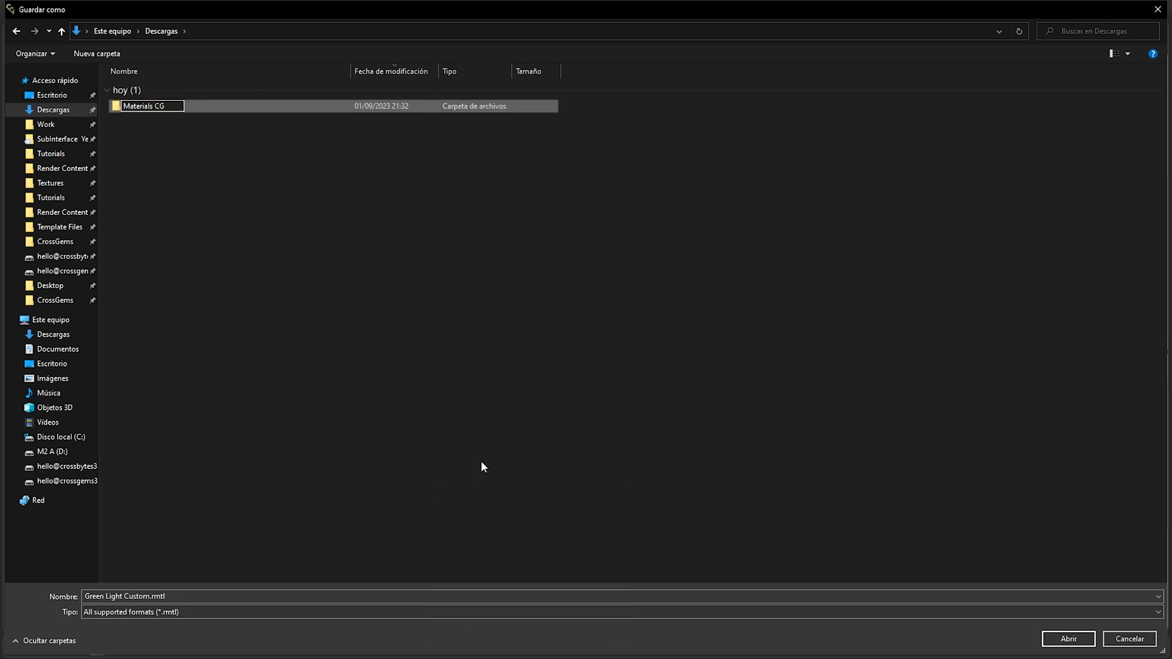
double_click(143, 105)
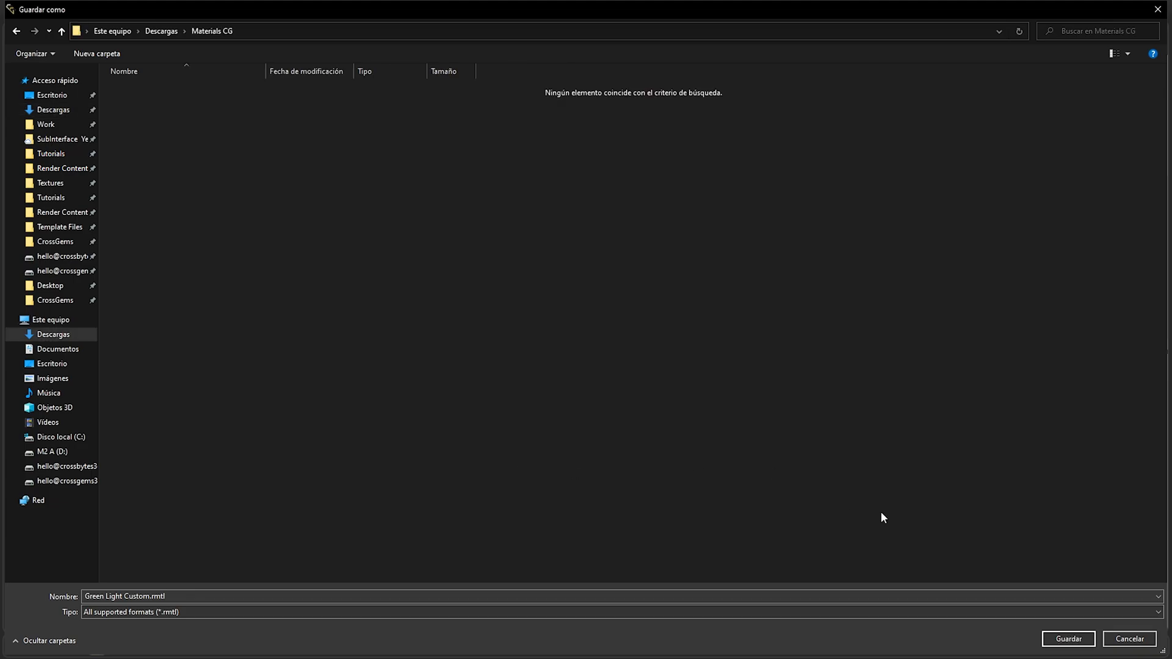
click(1067, 639)
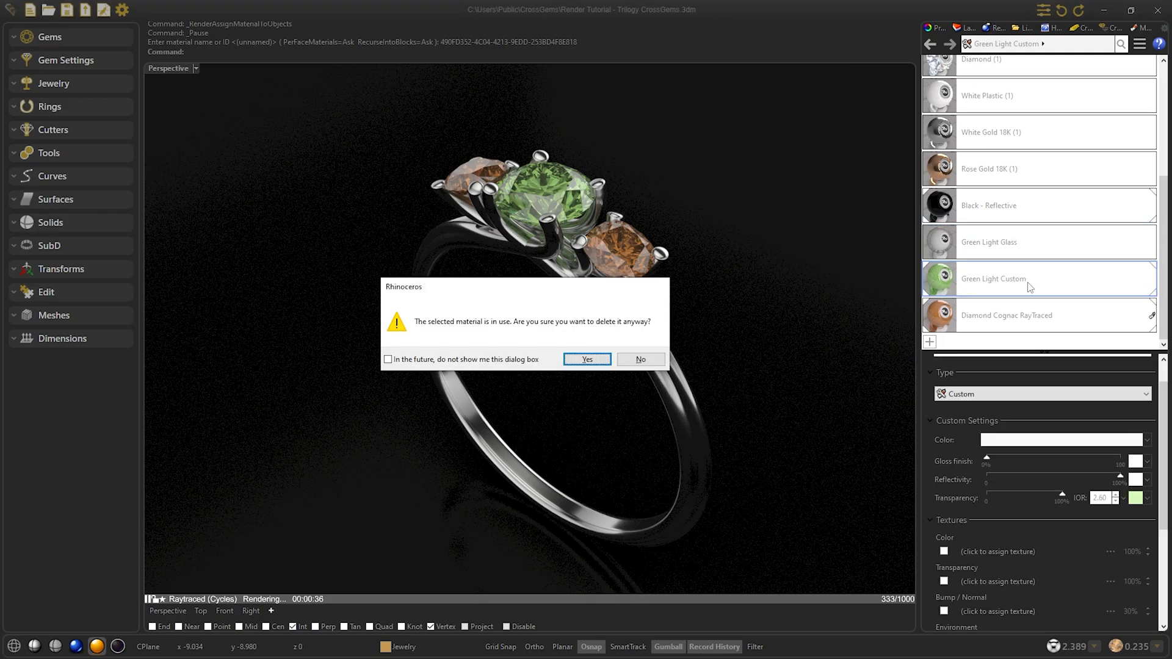
Confirm deleting Green Light Custom, import the saved .rmtl, and reapply it to the centre gem.
click(586, 359)
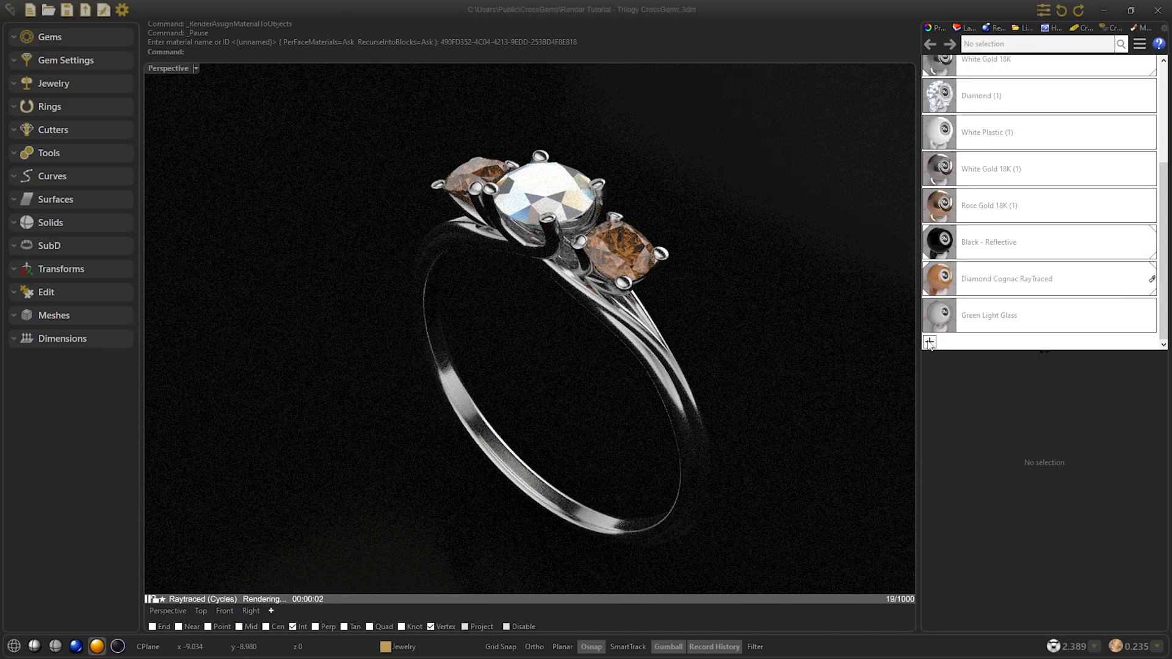
click(931, 342)
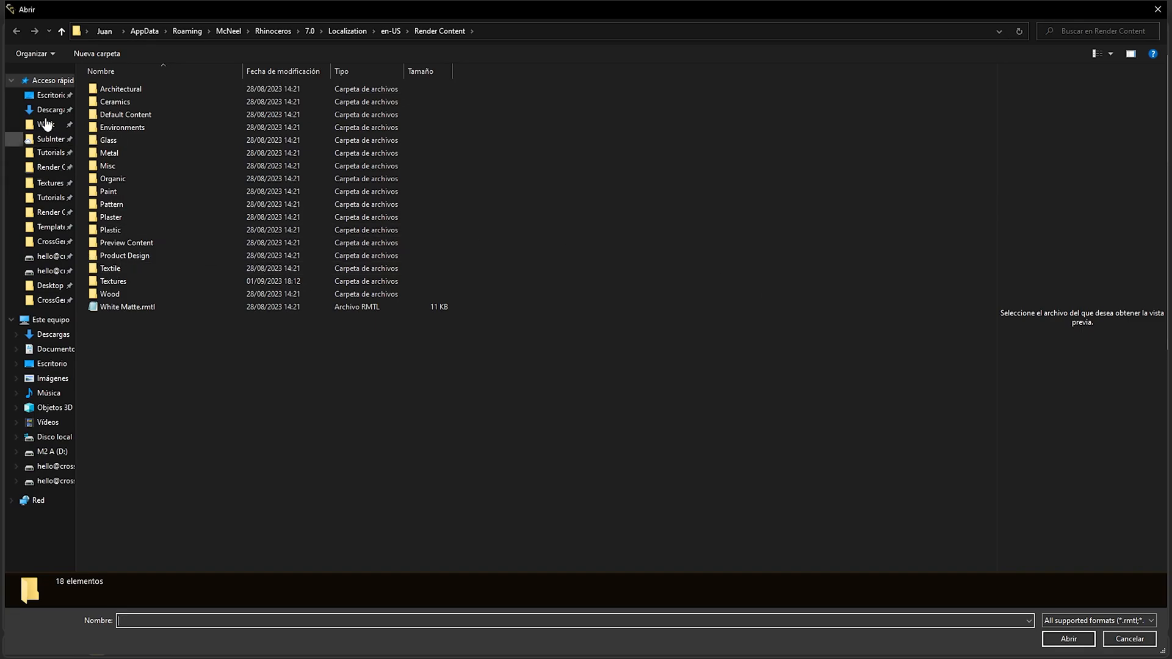
click(1130, 643)
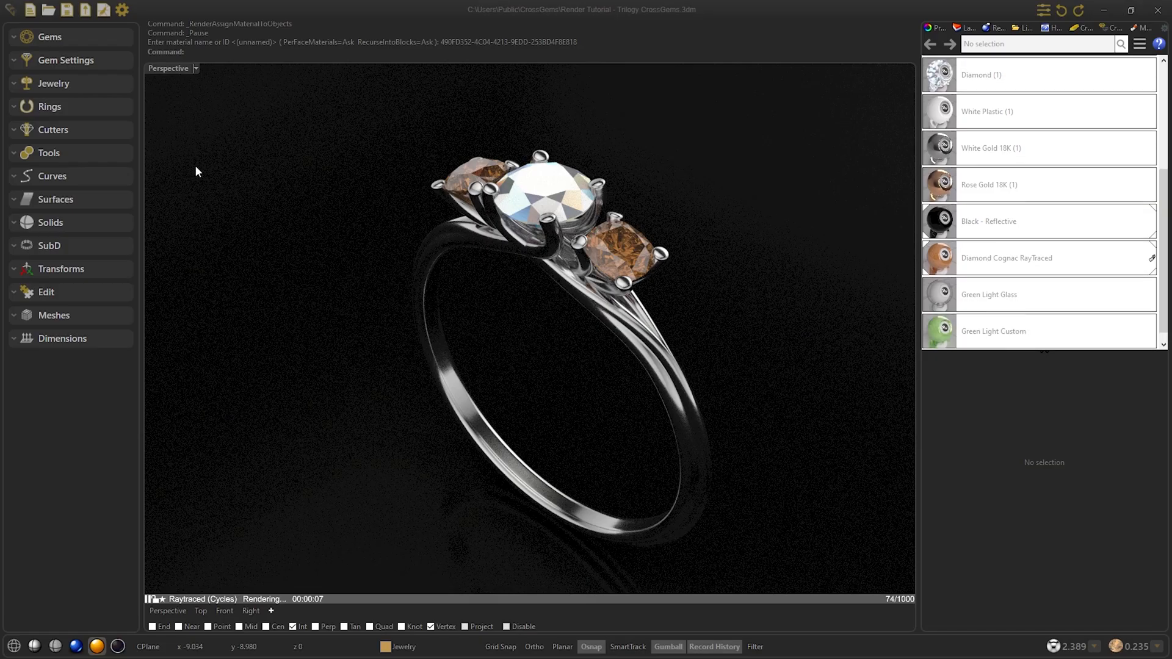
click(993, 316)
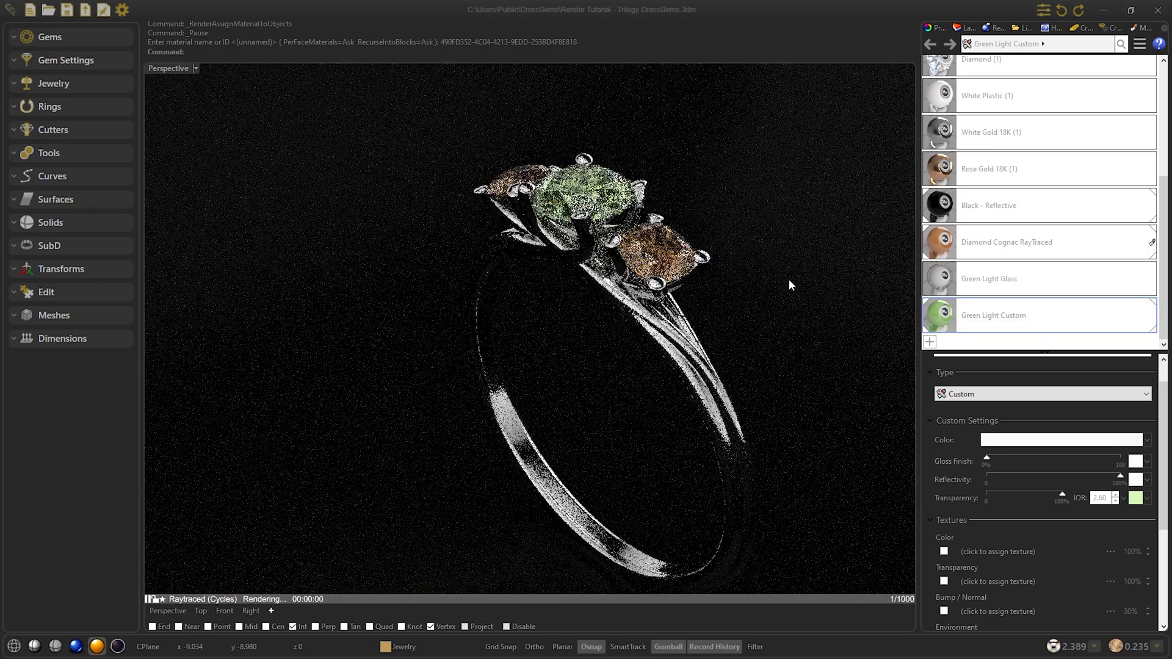
Duplicate the ring's White Gold 18K material and rename the copy Metal Custom.
click(994, 120)
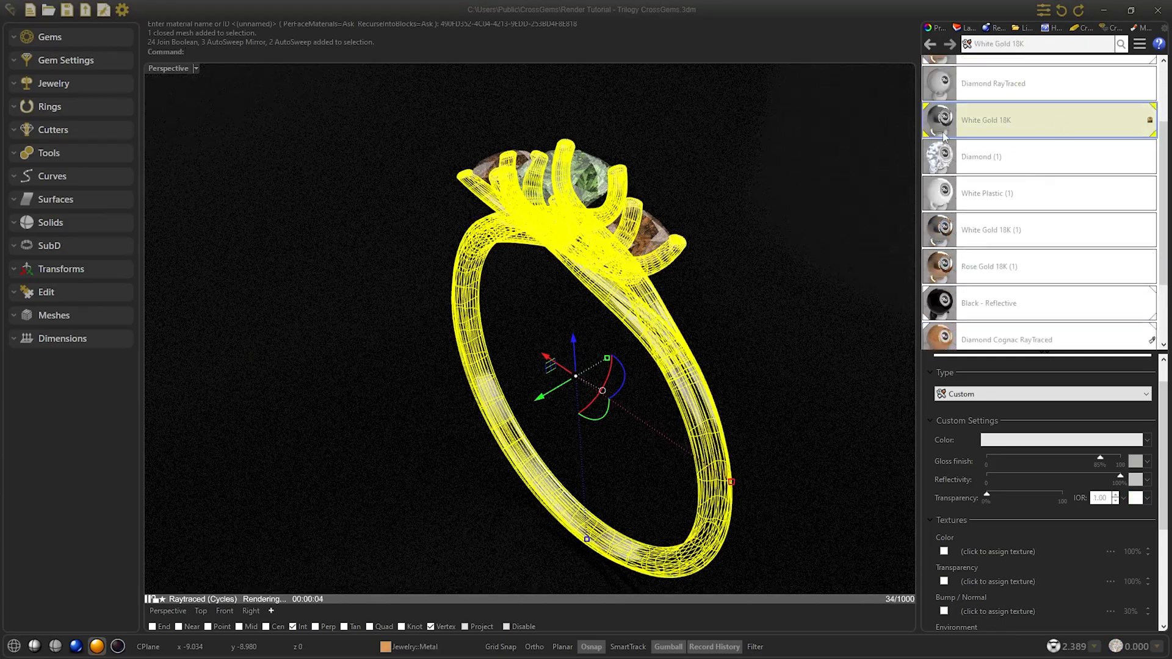
right_click(986, 120)
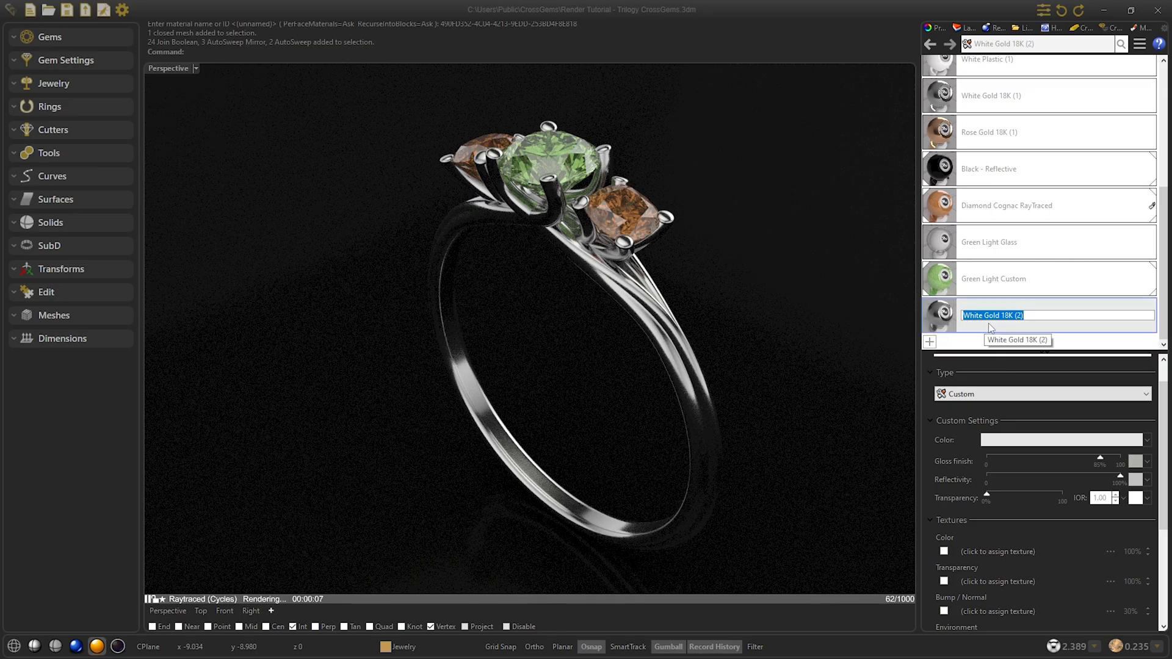
text(Metal Custom)
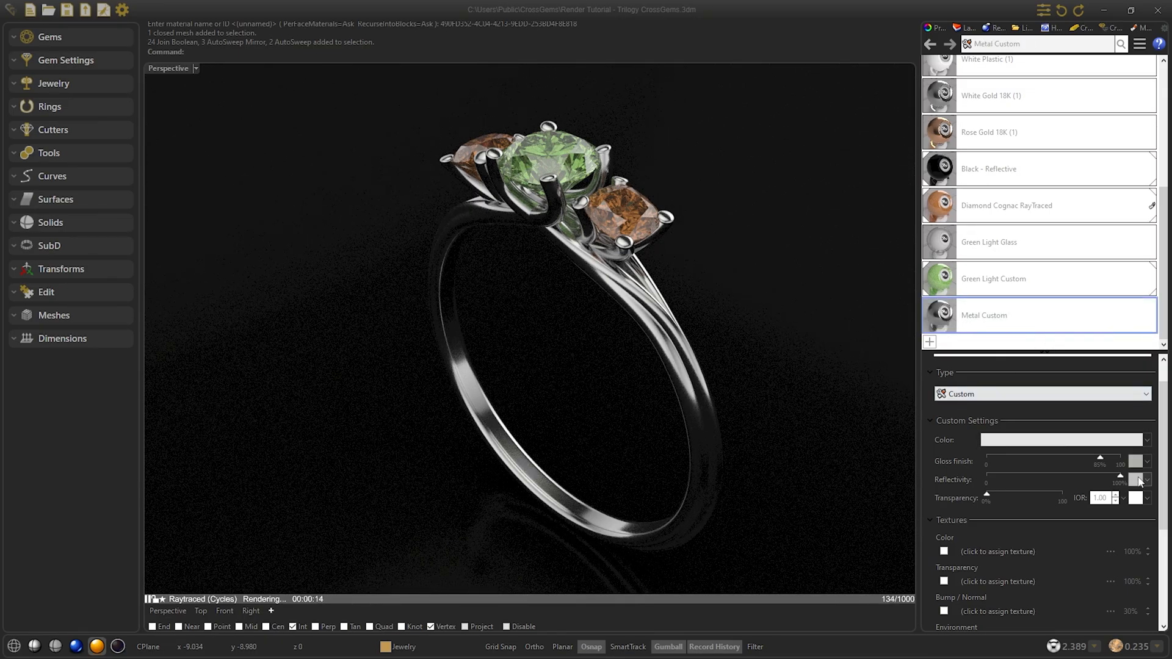
Try a warm gold reflectivity tint, then settle on light grey (saturation 0, lightness 81).
click(1065, 439)
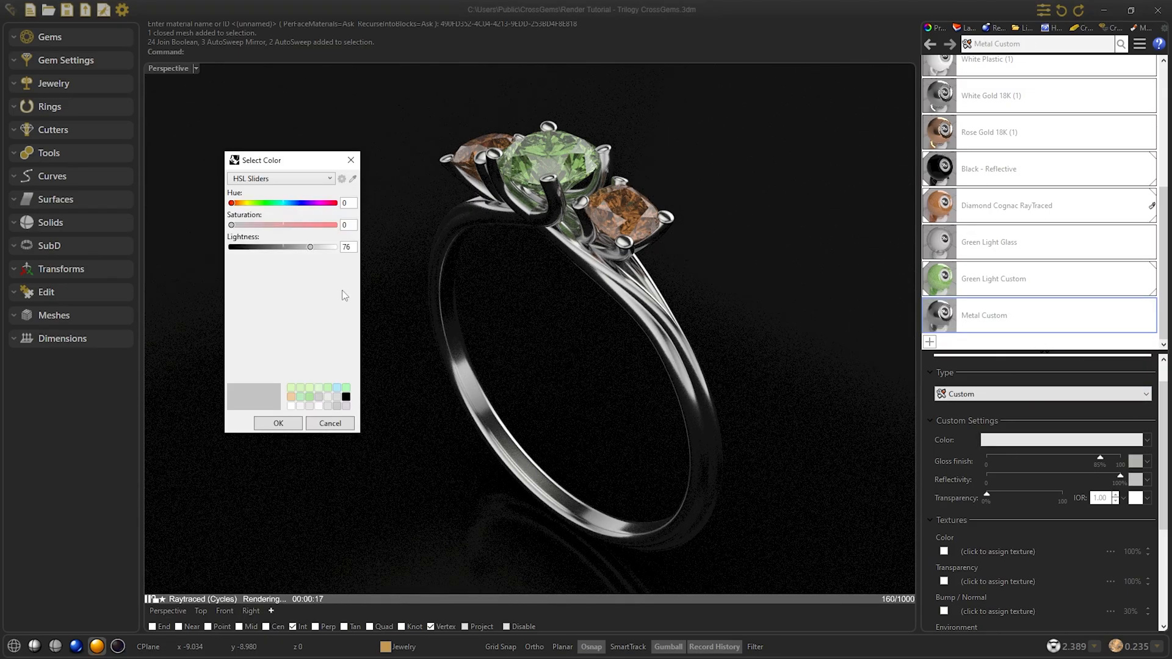
drag(231, 225, 304, 225)
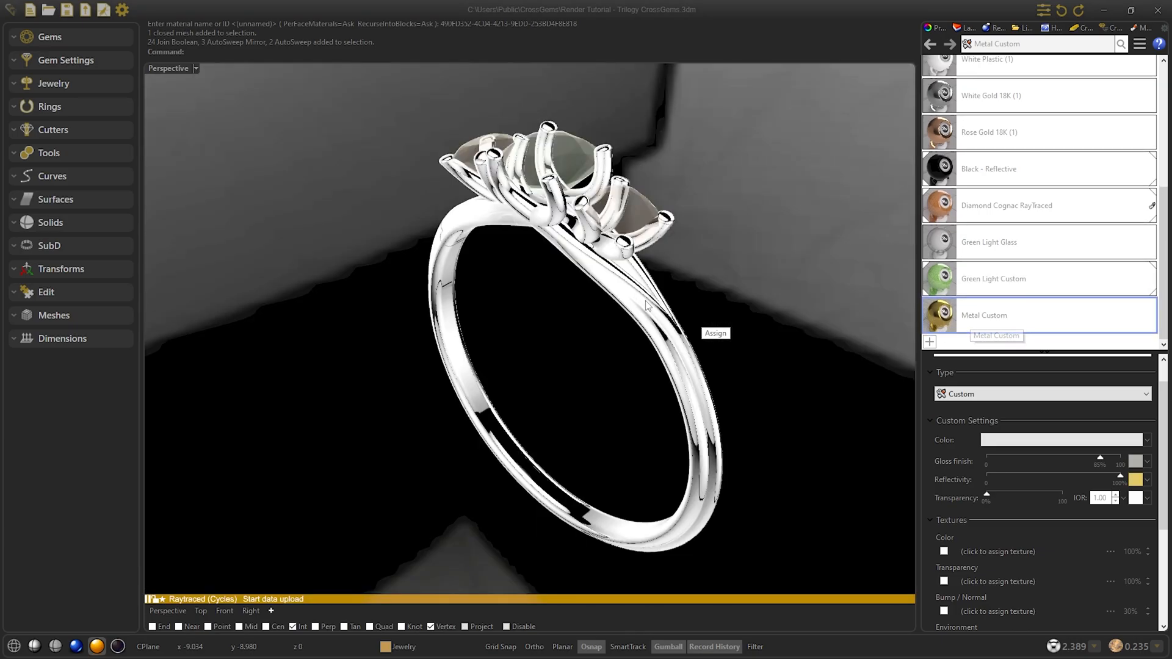
click(1065, 440)
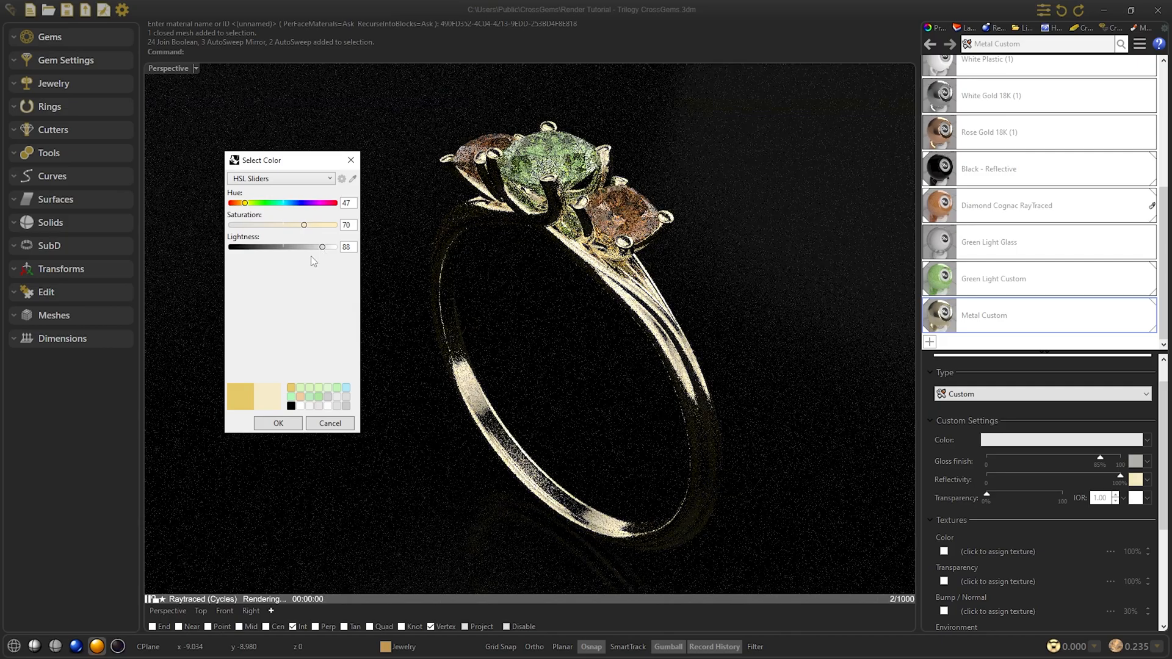
drag(304, 225, 319, 225)
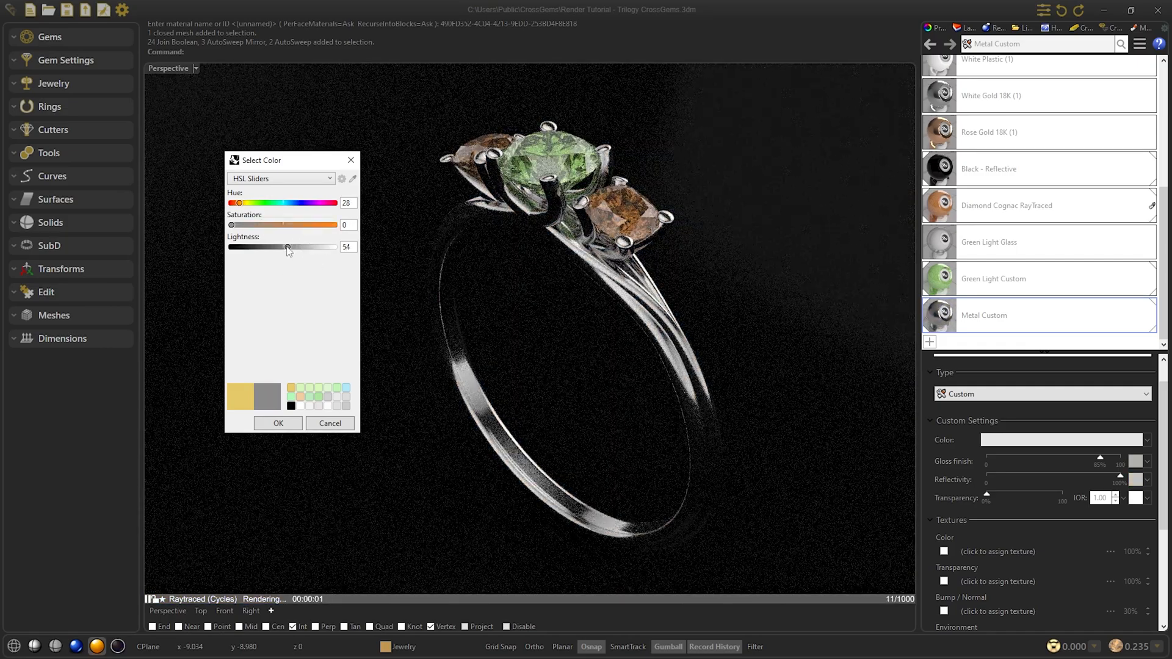
drag(288, 247, 314, 247)
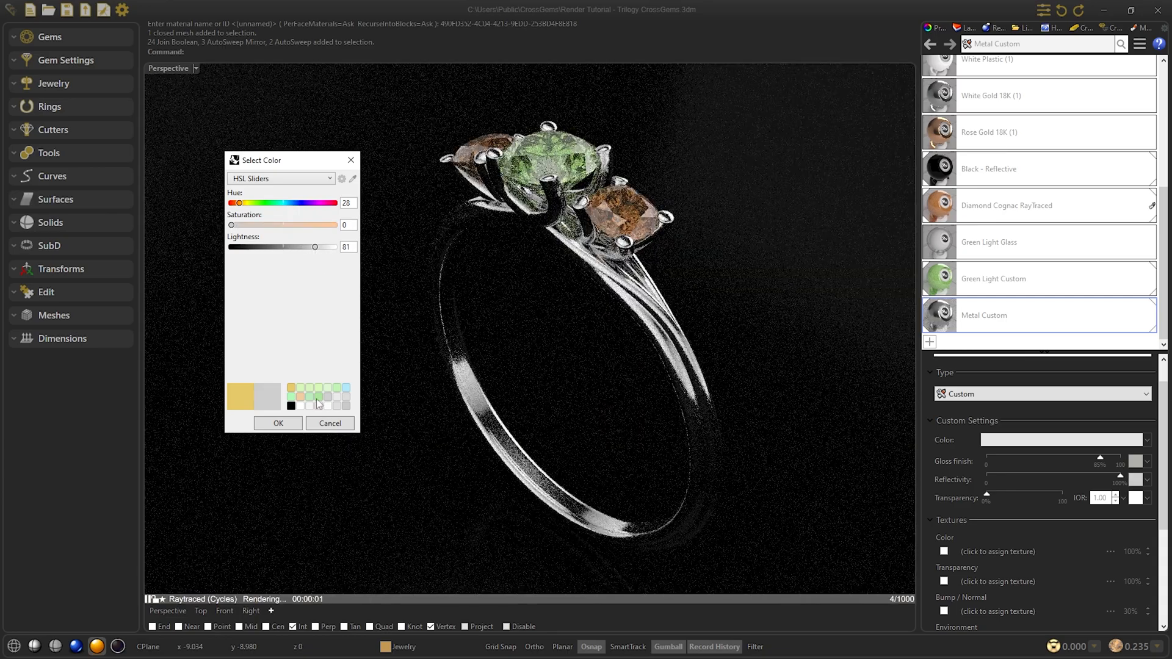
click(329, 424)
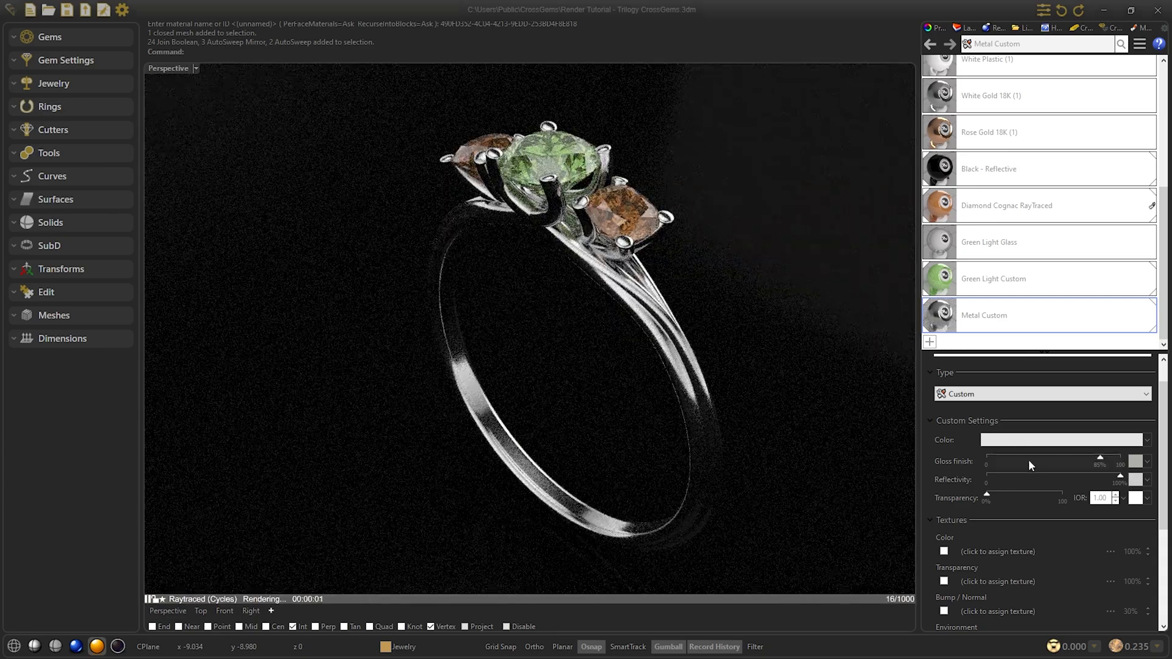
scroll(down, 3)
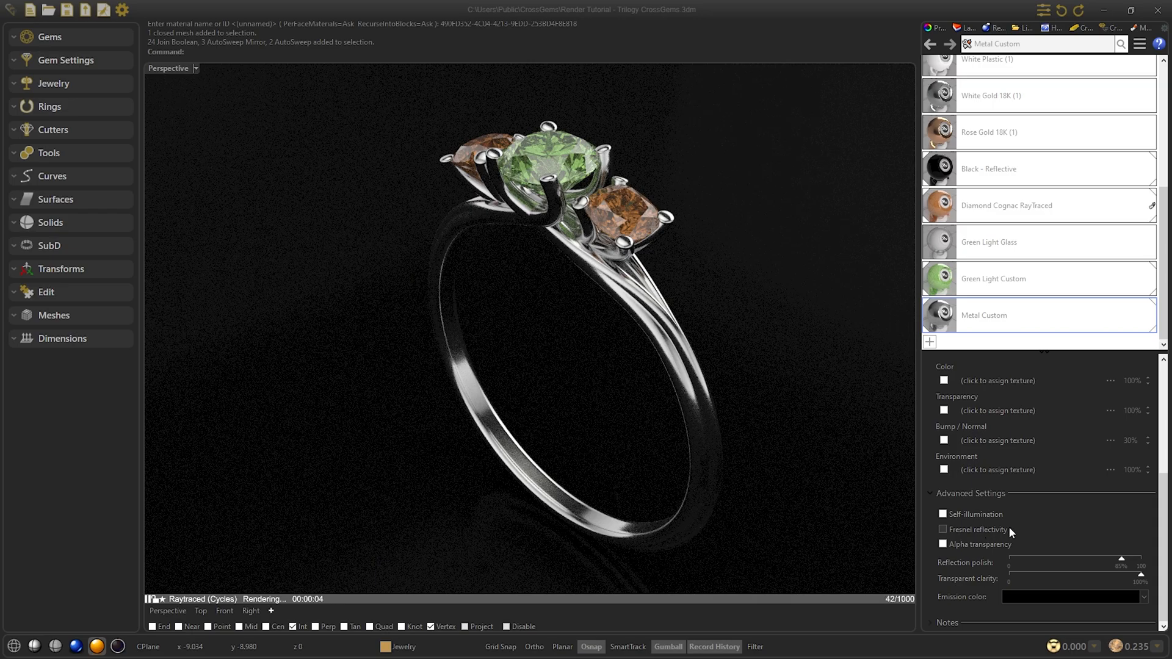